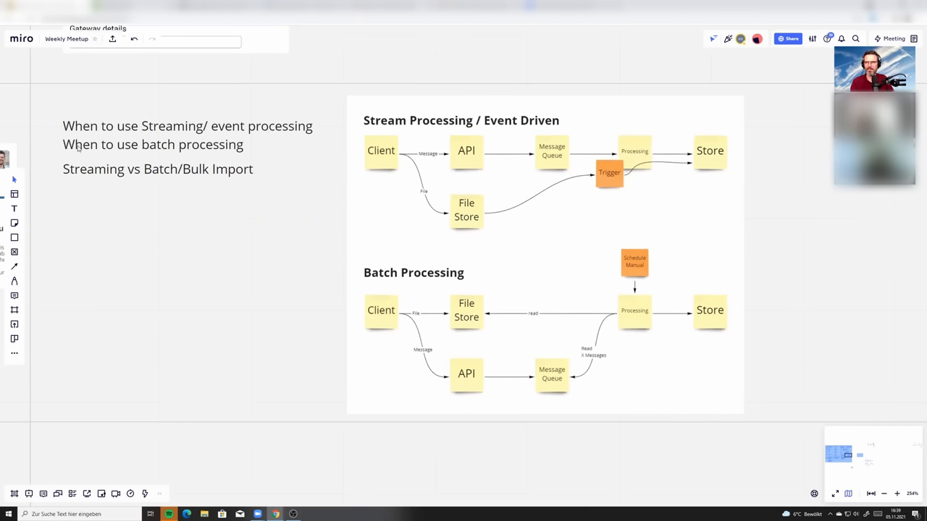
mouse_move(270, 272)
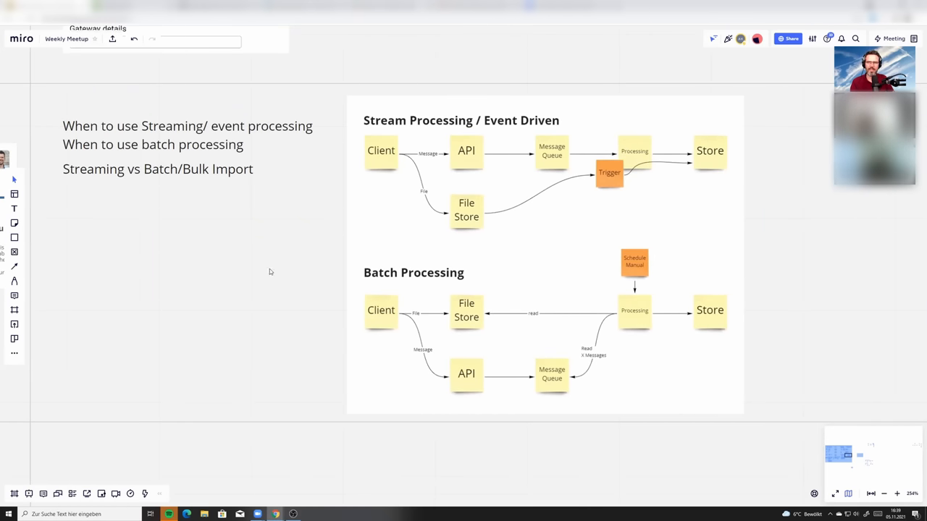
- Zoom in on the Stream Processing / Event Driven and Batch Processing diagrams
scroll("up", 3)
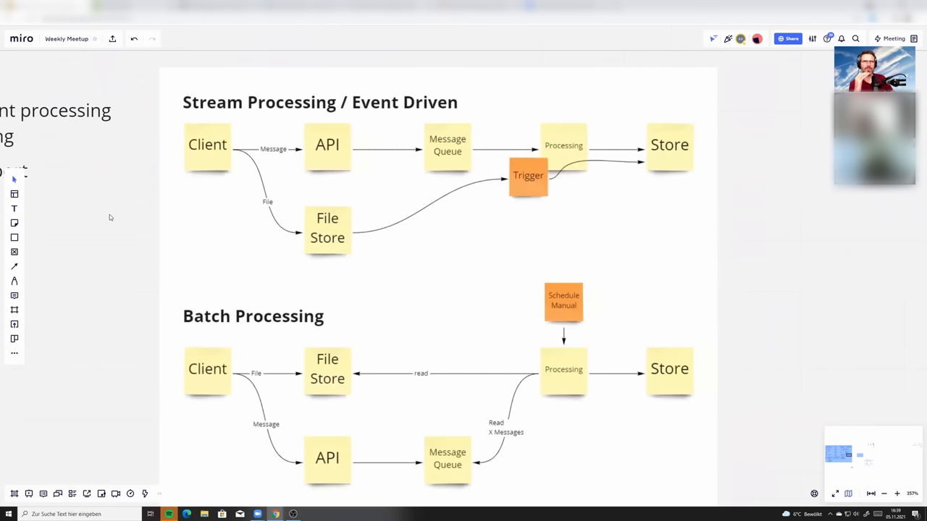
mouse_move(167, 221)
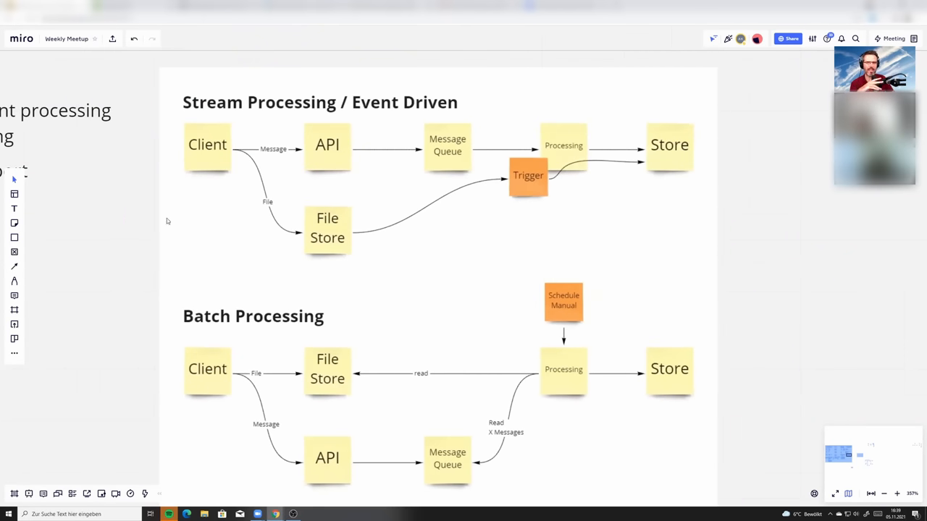
mouse_move(420, 133)
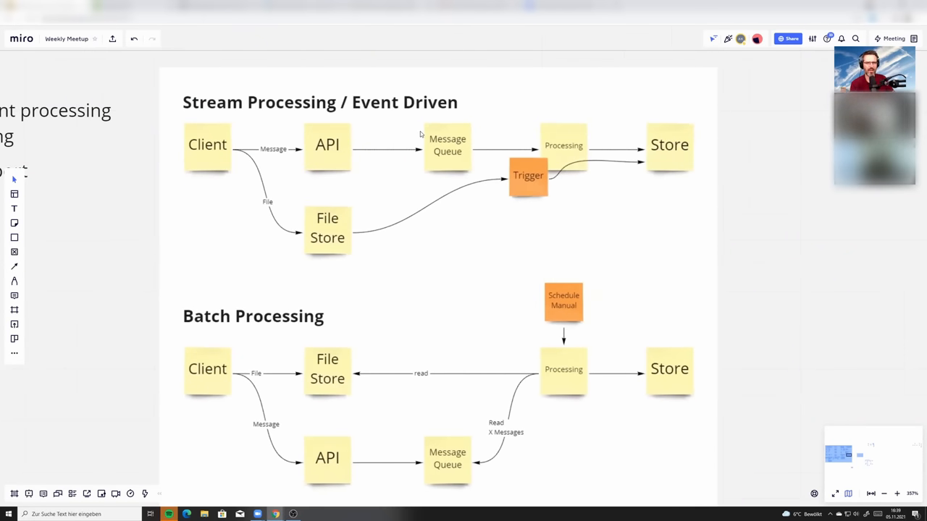
mouse_move(183, 139)
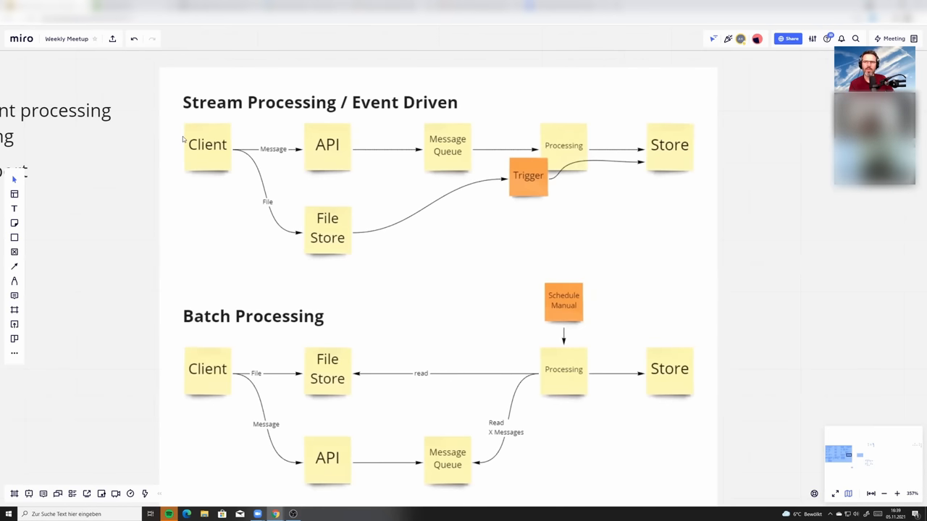
mouse_move(369, 112)
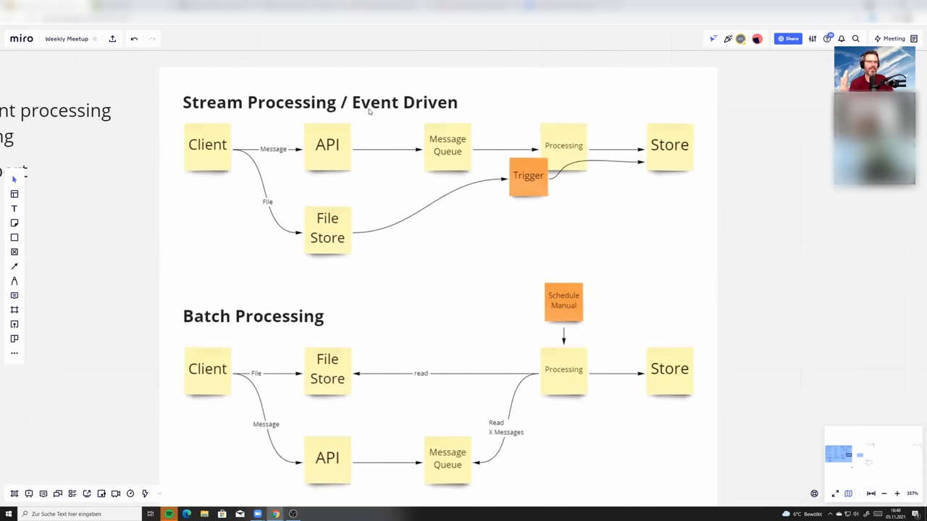
mouse_move(235, 183)
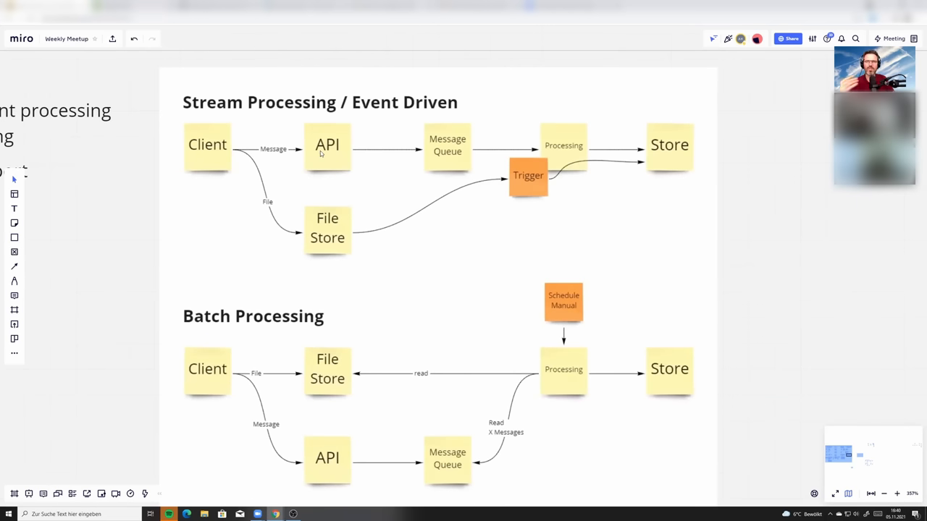
mouse_move(314, 127)
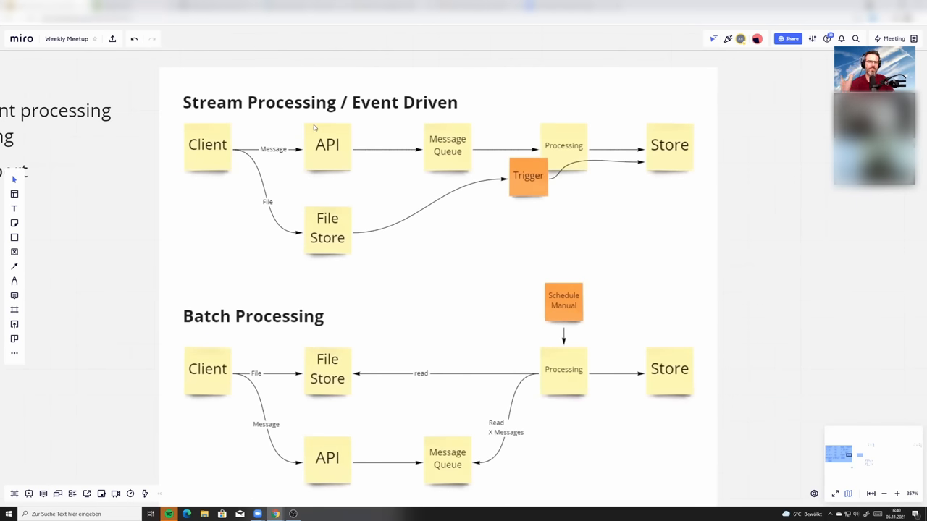
mouse_move(341, 148)
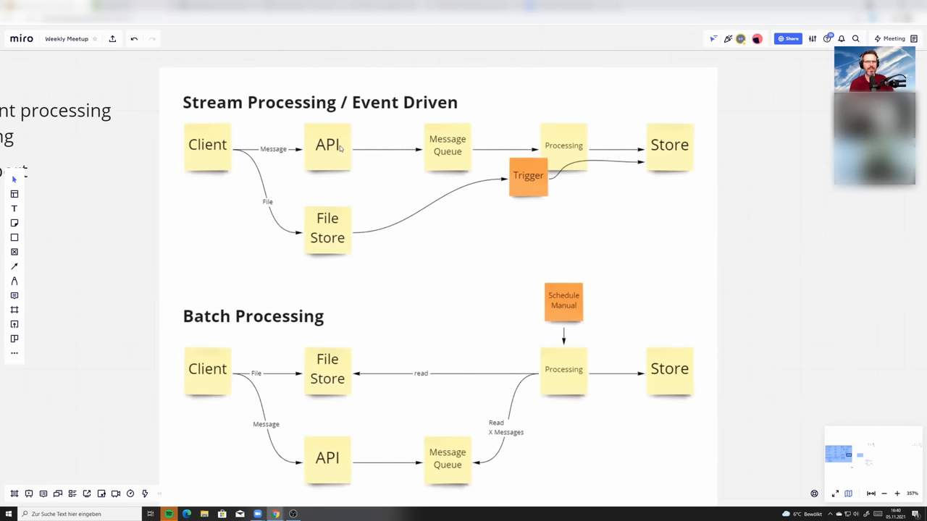
mouse_move(431, 148)
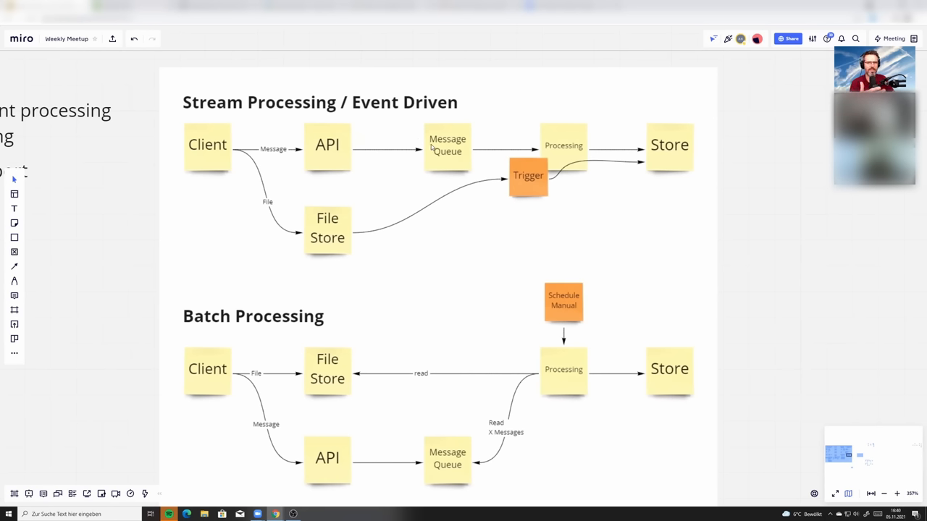
mouse_move(567, 138)
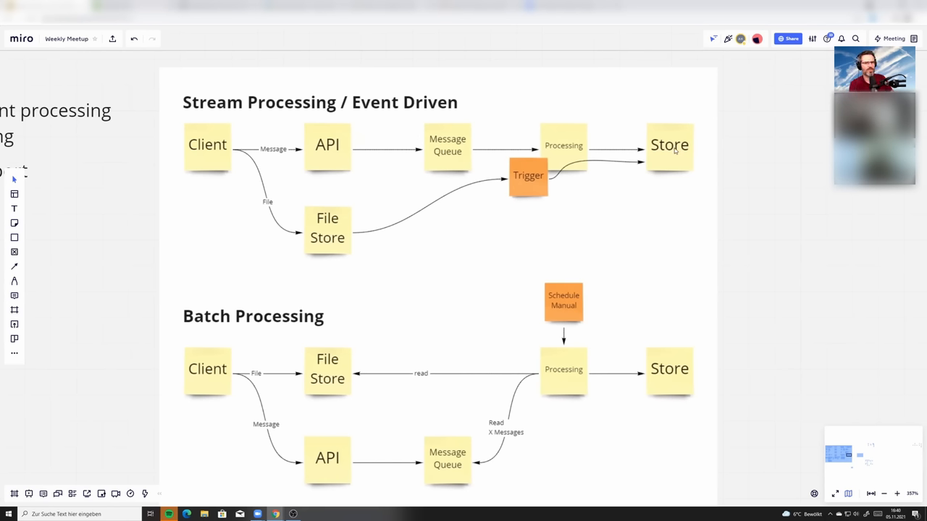
mouse_move(323, 157)
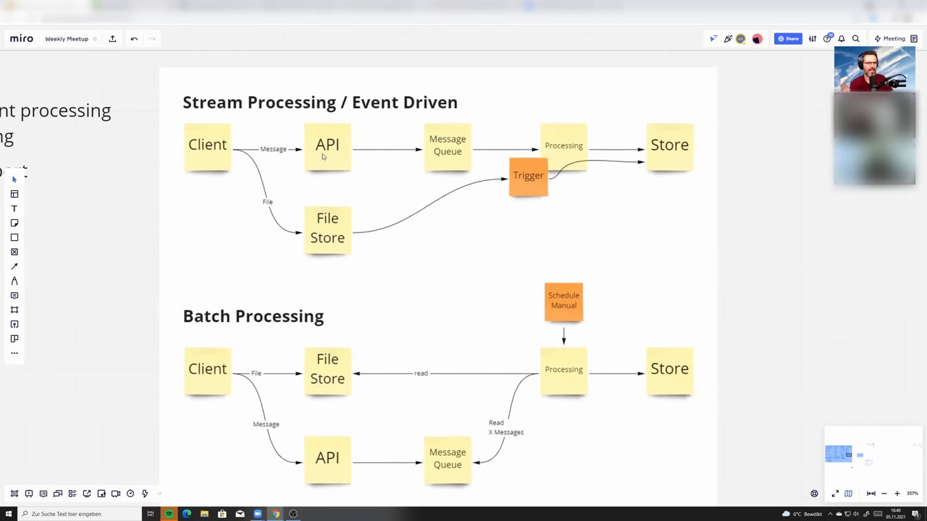
mouse_move(657, 152)
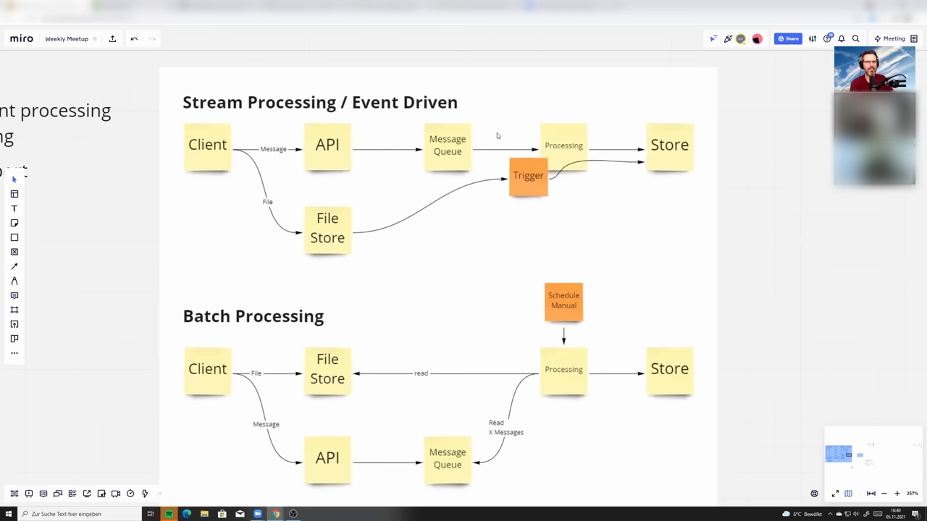
mouse_move(362, 146)
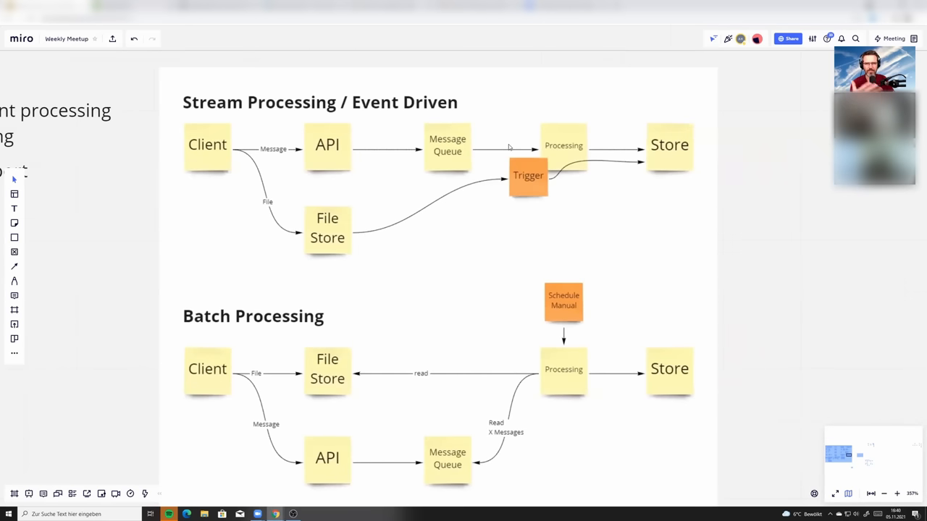
mouse_move(532, 147)
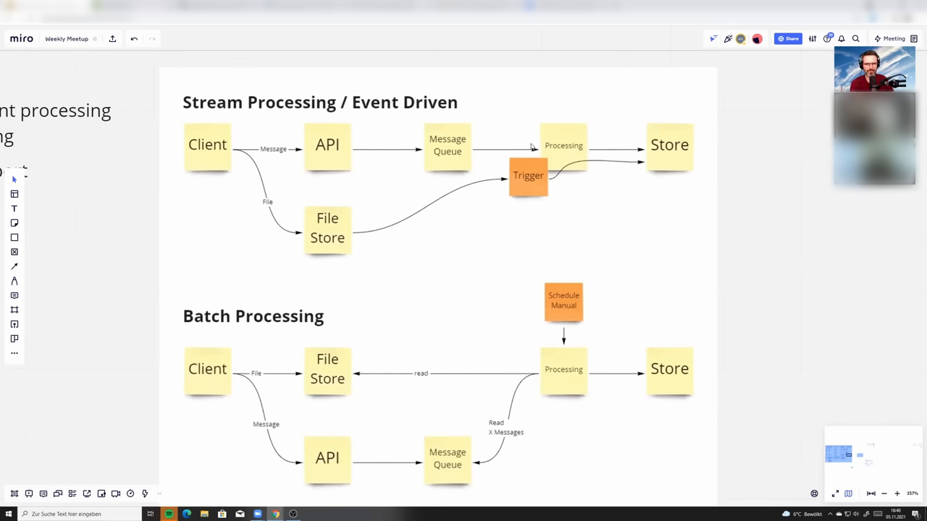
mouse_move(418, 152)
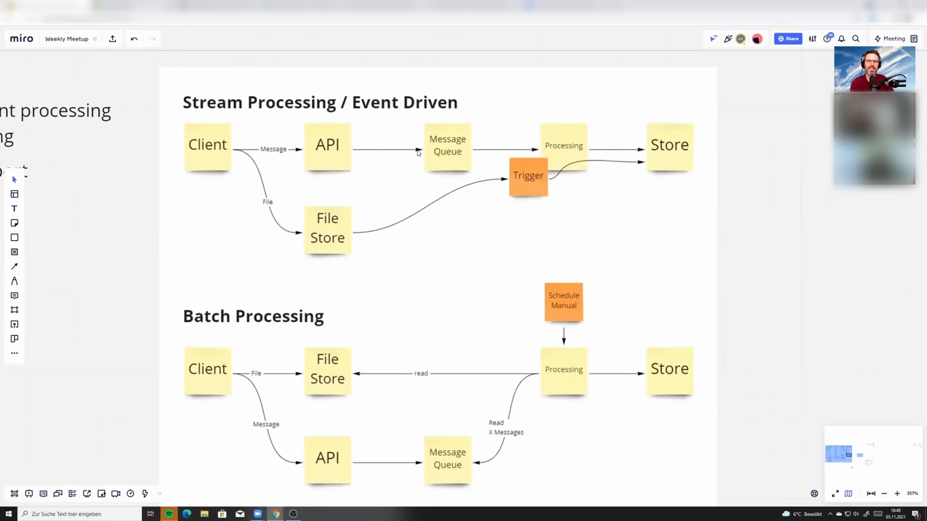
mouse_move(448, 151)
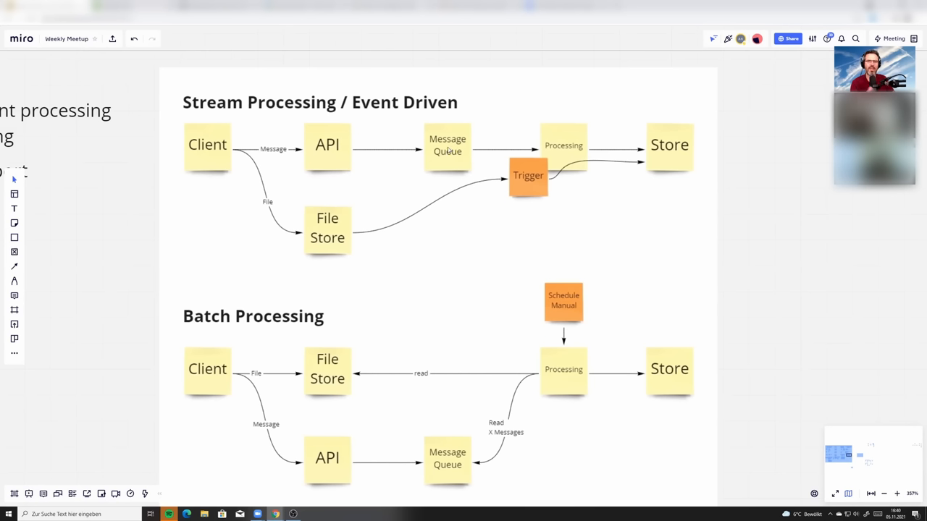
mouse_move(547, 176)
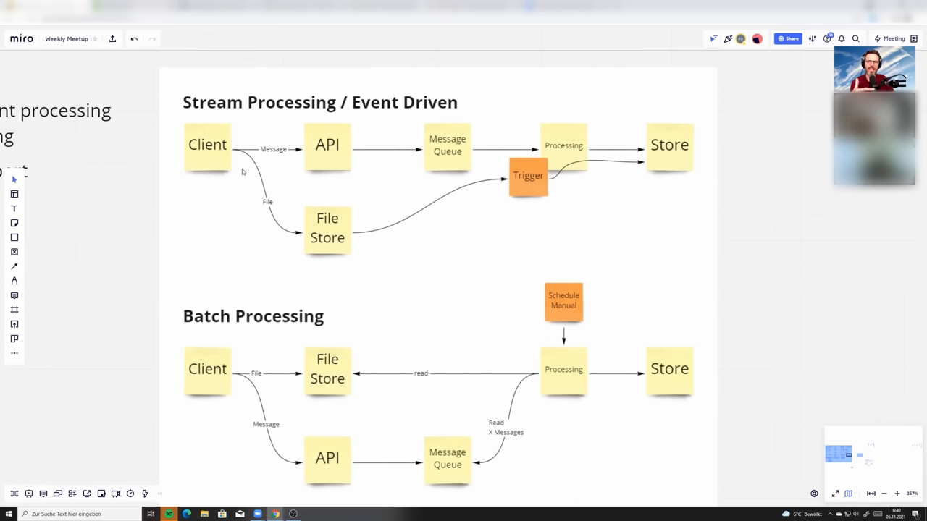
mouse_move(349, 230)
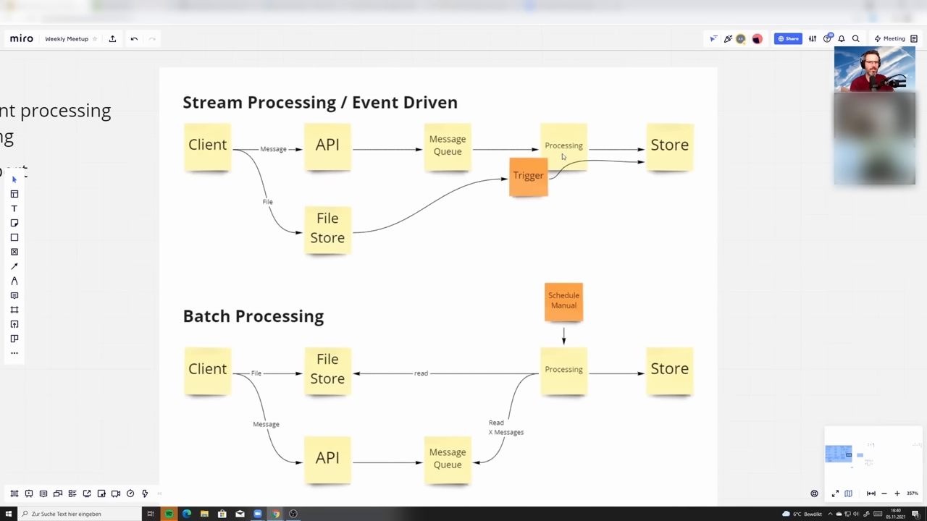
mouse_move(315, 229)
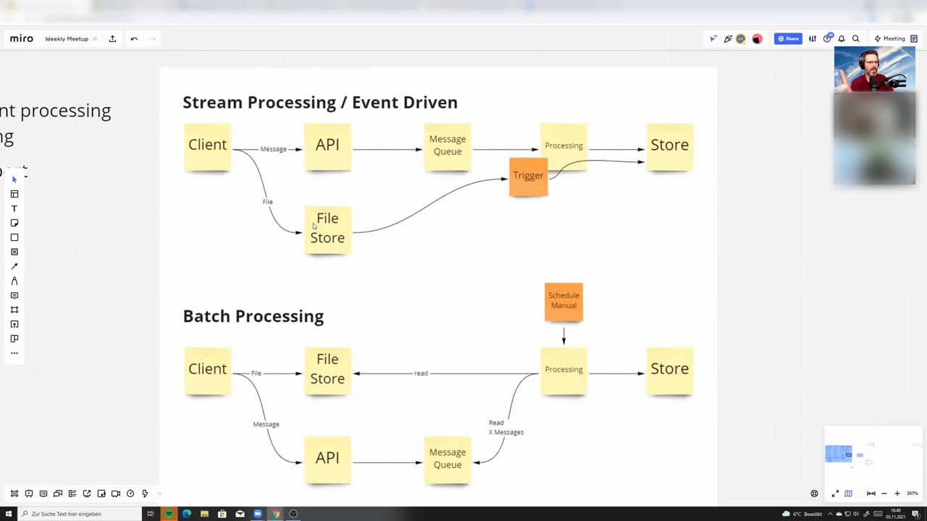
mouse_move(496, 185)
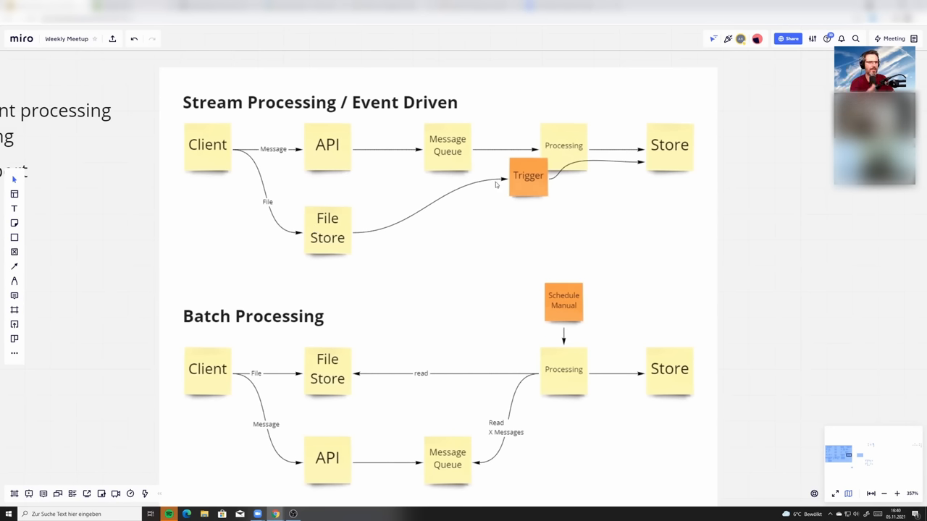
mouse_move(308, 215)
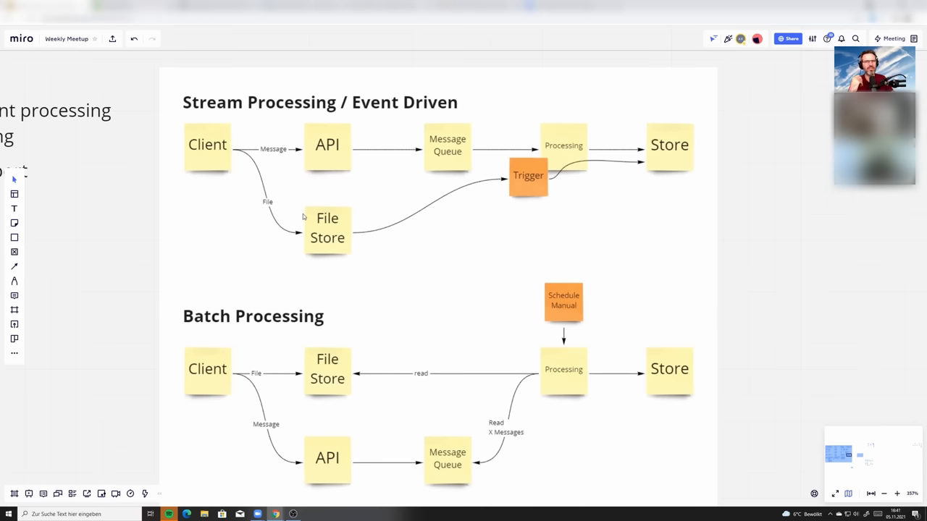
mouse_move(334, 203)
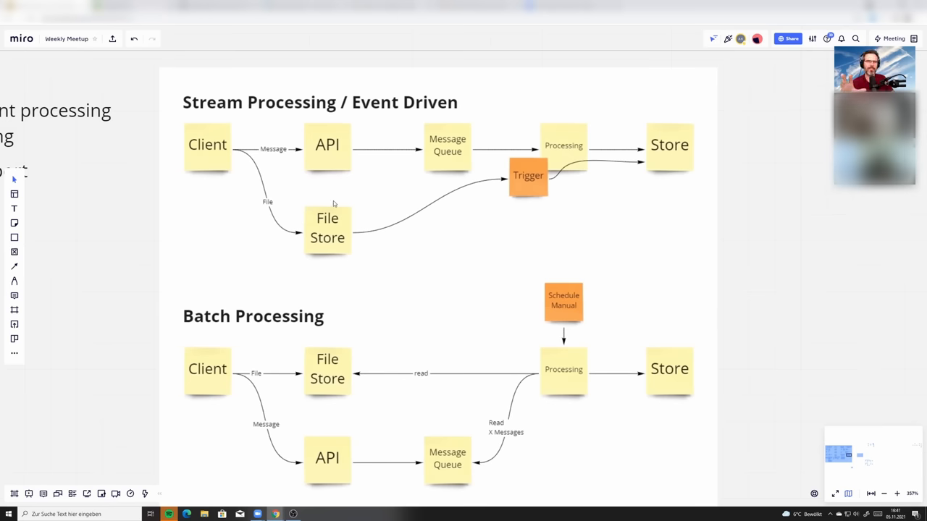
mouse_move(285, 232)
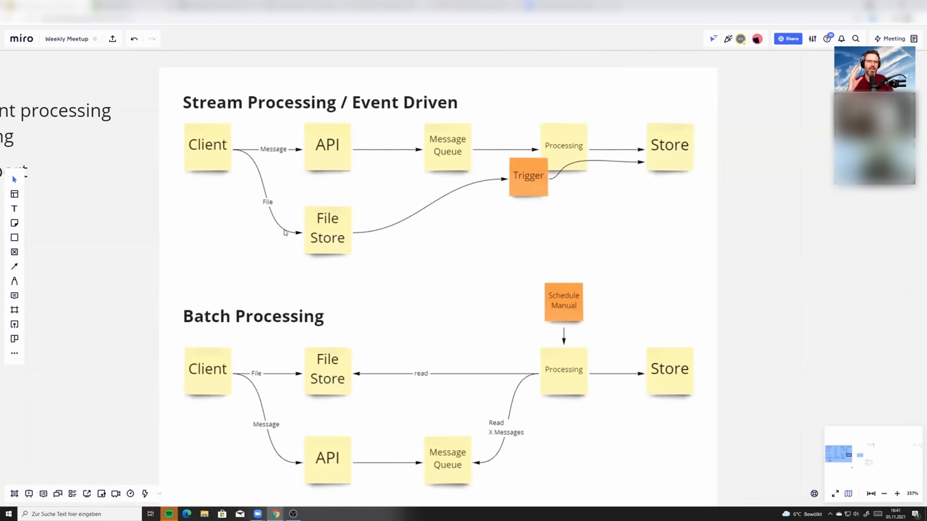
mouse_move(274, 218)
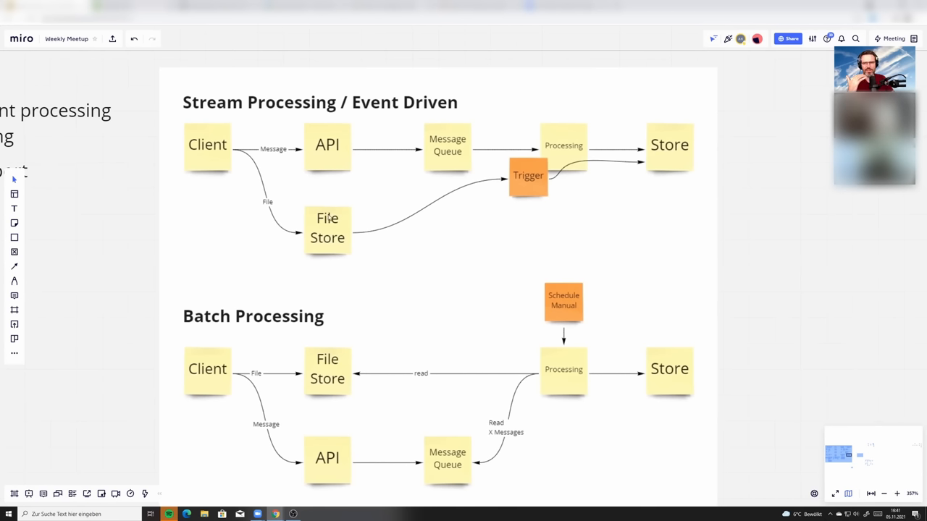
mouse_move(307, 226)
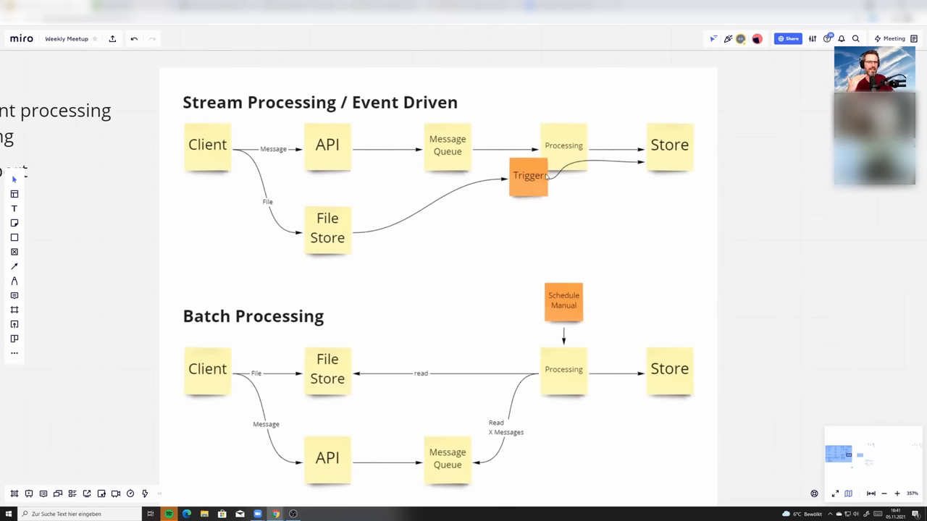
mouse_move(580, 151)
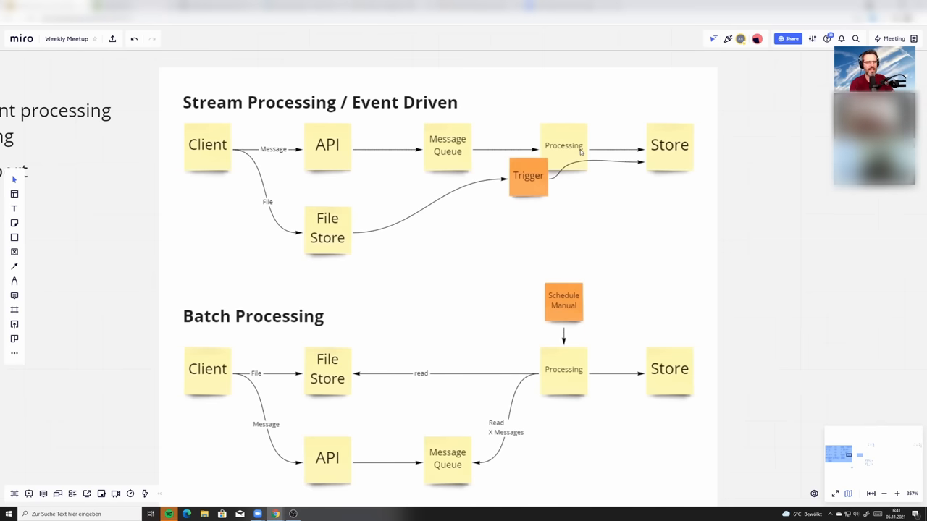
mouse_move(621, 151)
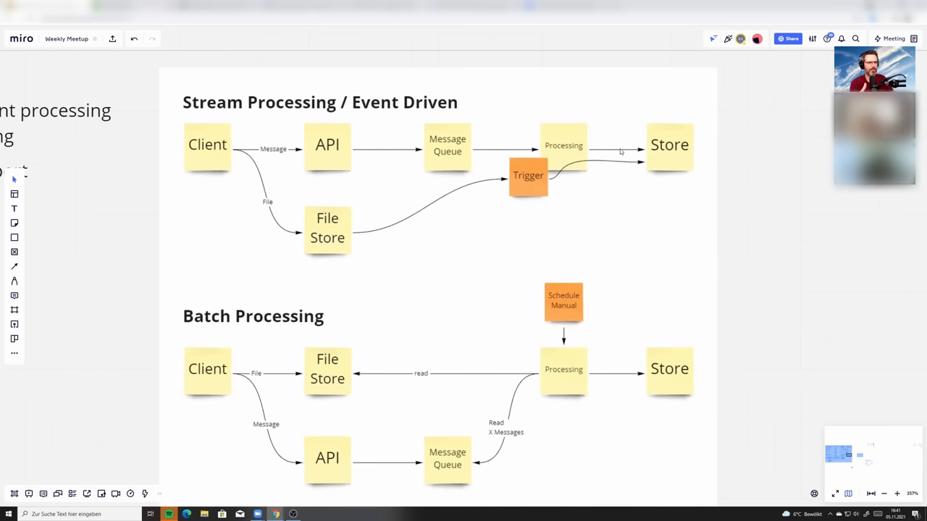
mouse_move(611, 153)
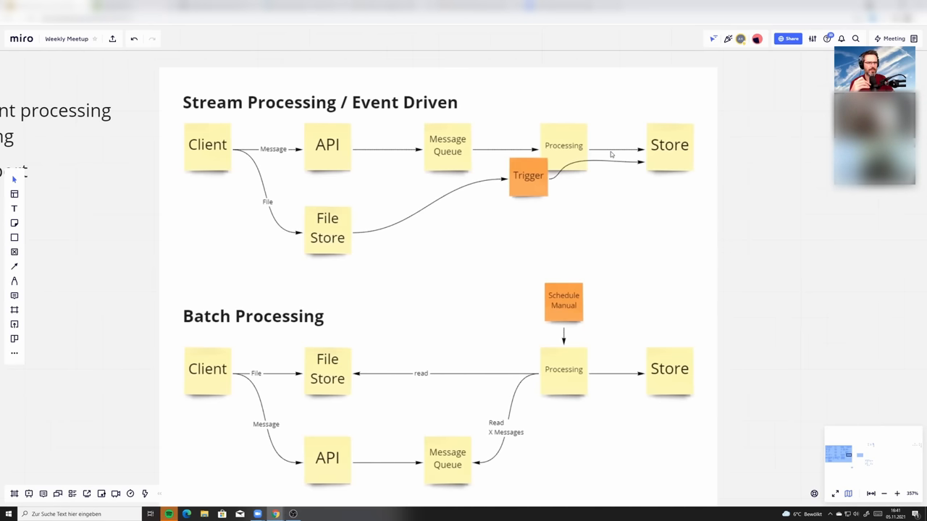
mouse_move(601, 161)
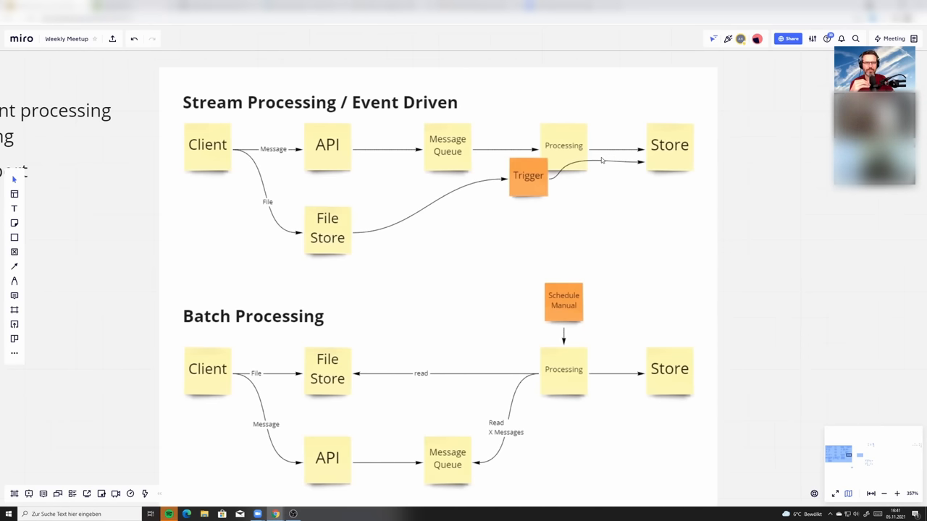
mouse_move(201, 150)
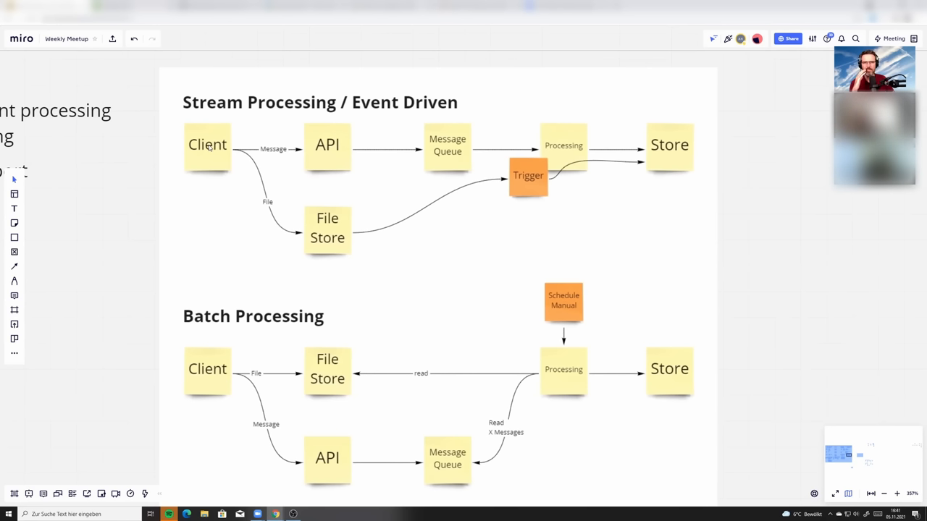
mouse_move(221, 160)
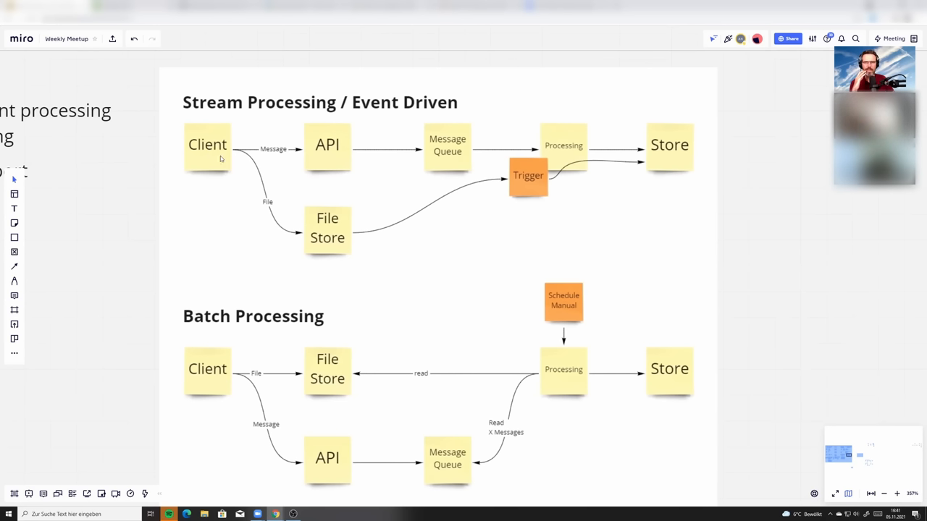
mouse_move(203, 155)
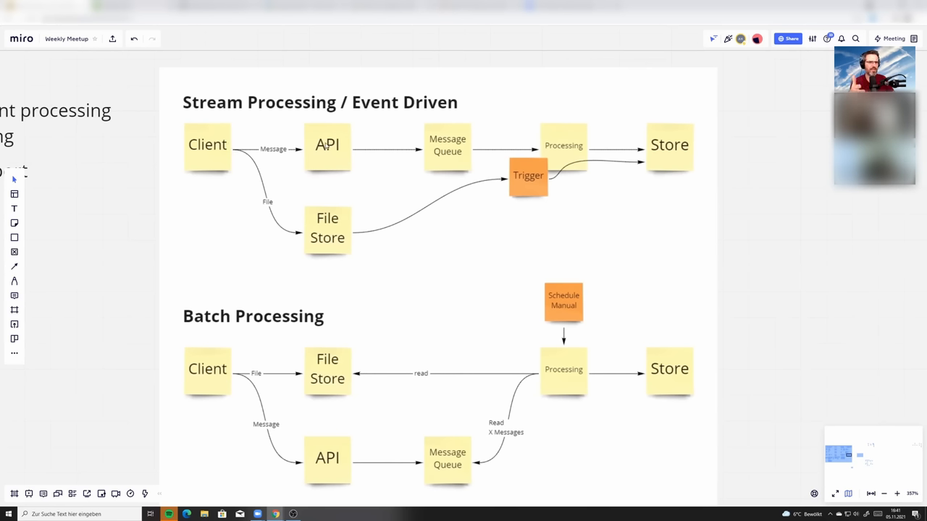
mouse_move(577, 154)
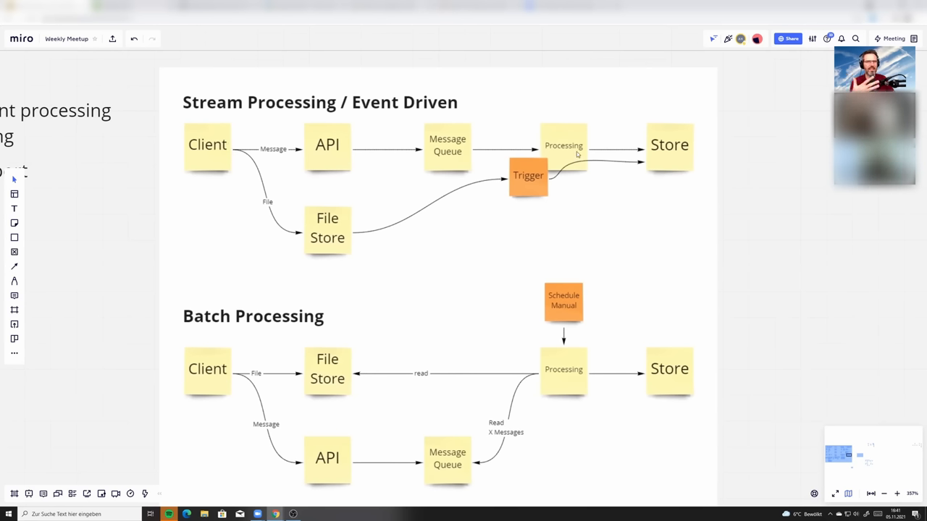
mouse_move(528, 174)
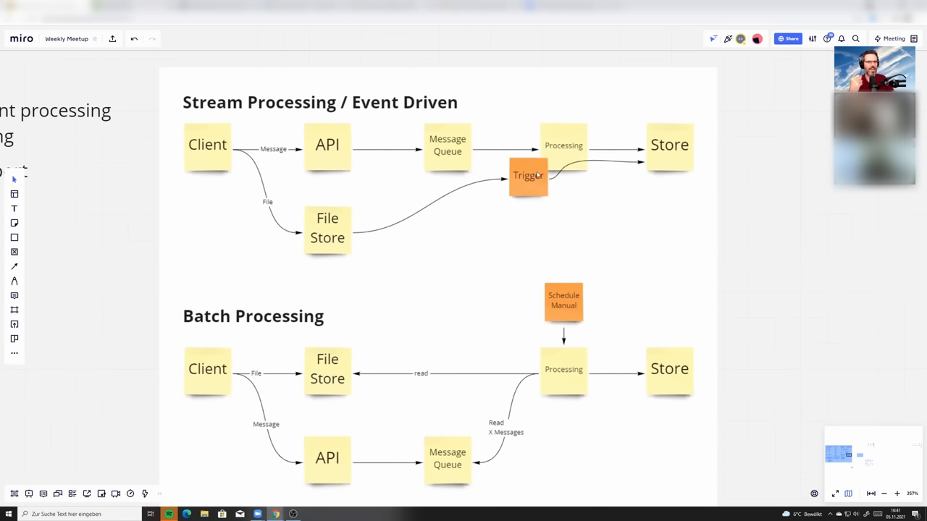
mouse_move(680, 144)
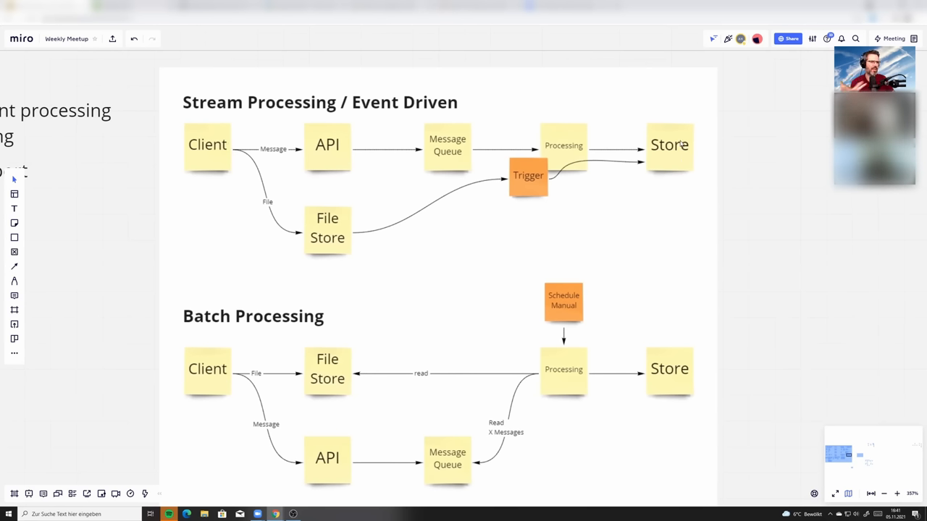
mouse_move(670, 150)
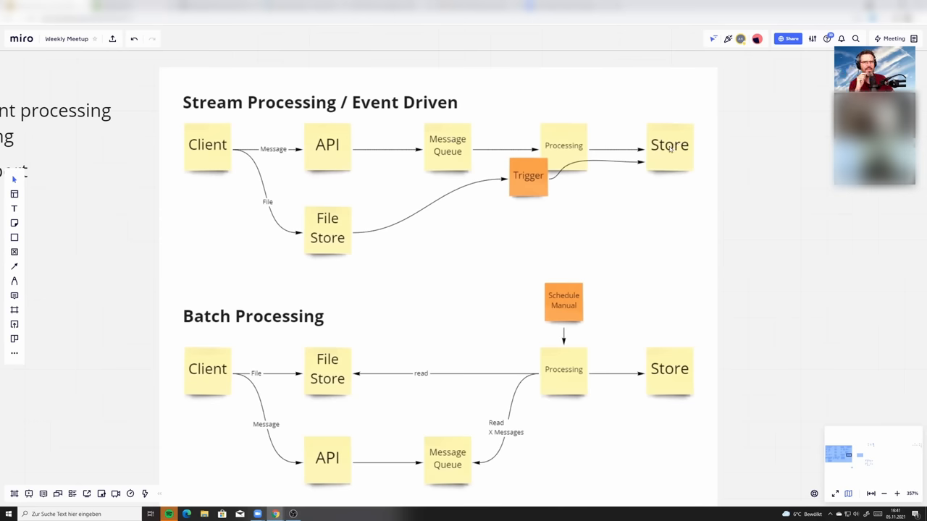
mouse_move(668, 150)
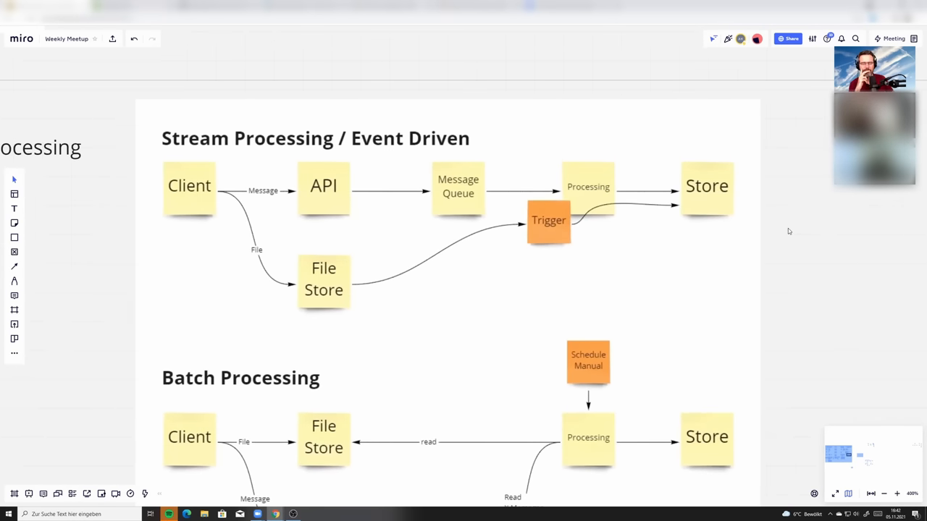
mouse_move(784, 233)
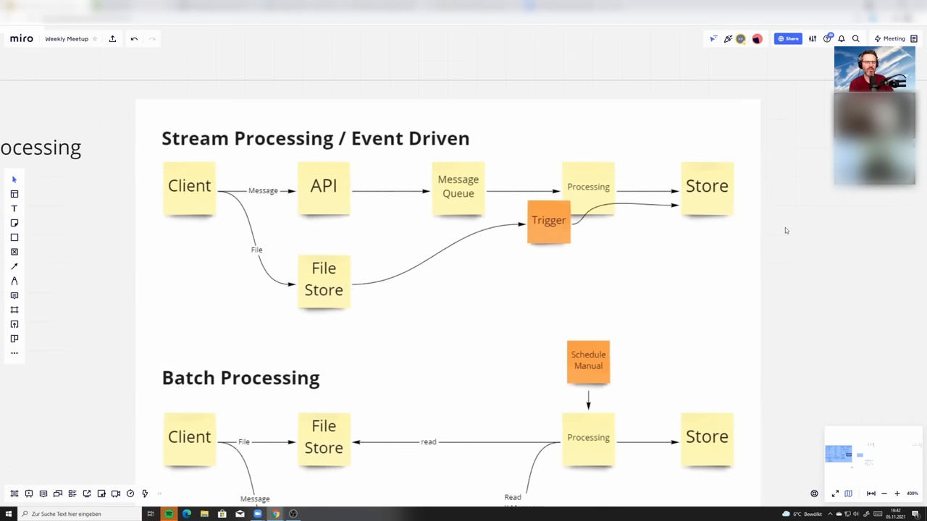
scroll("down", 3)
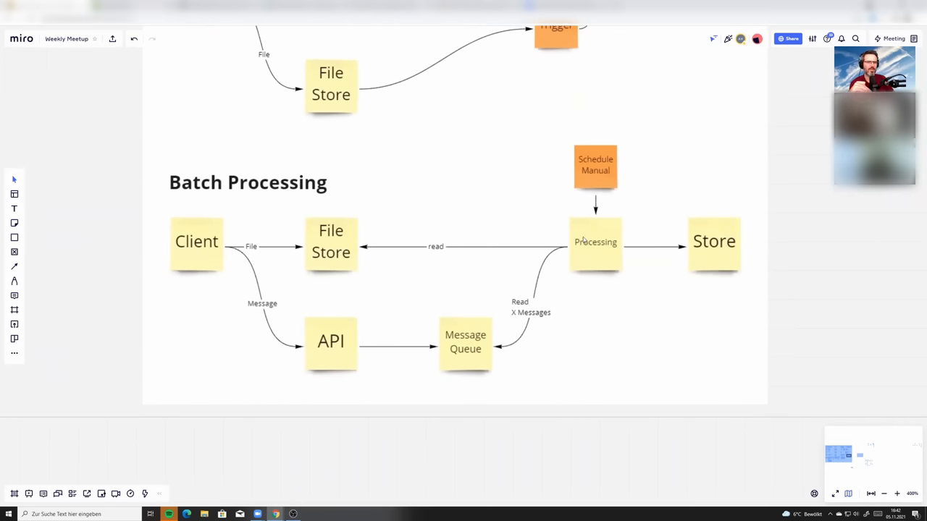
mouse_move(594, 257)
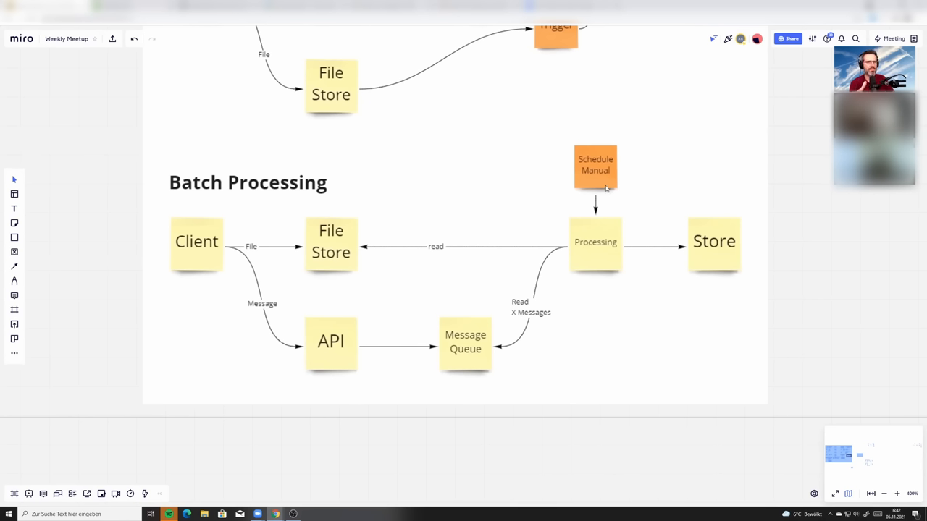
mouse_move(612, 168)
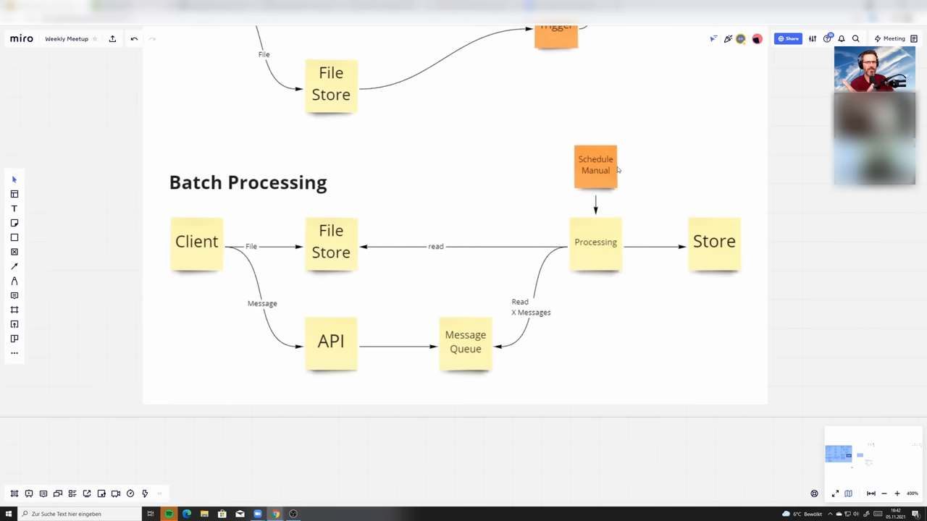
mouse_move(636, 153)
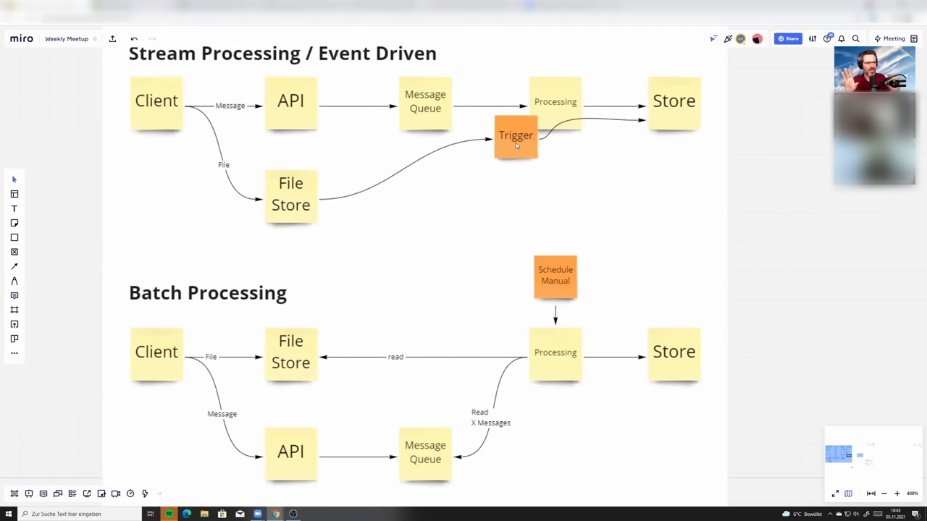
mouse_move(510, 210)
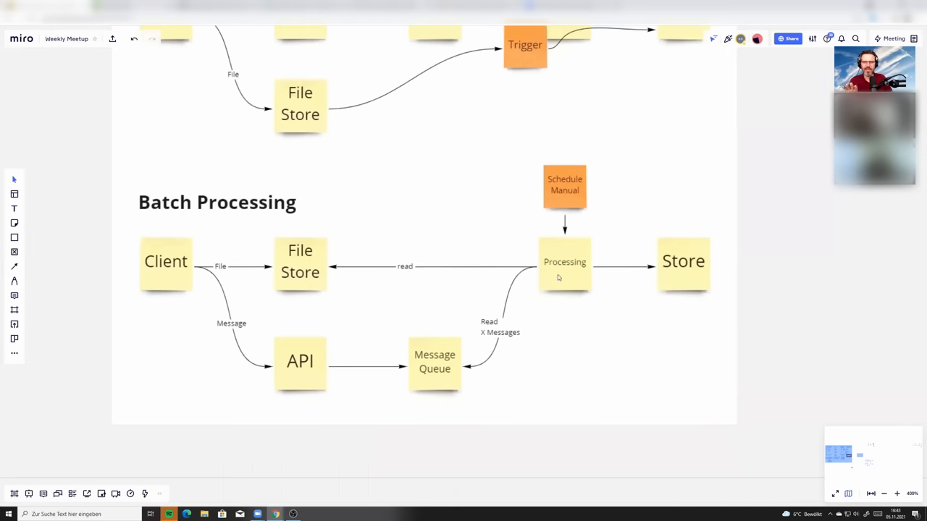
mouse_move(558, 259)
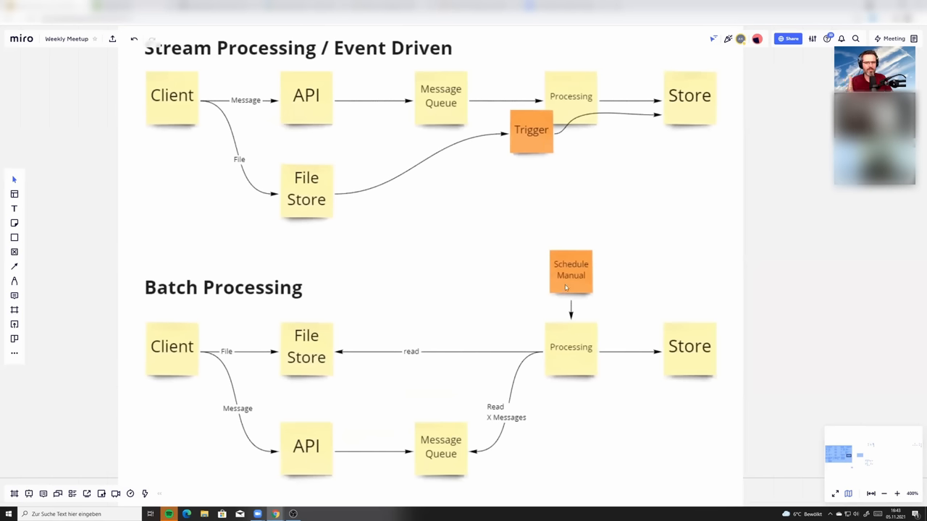
mouse_move(572, 353)
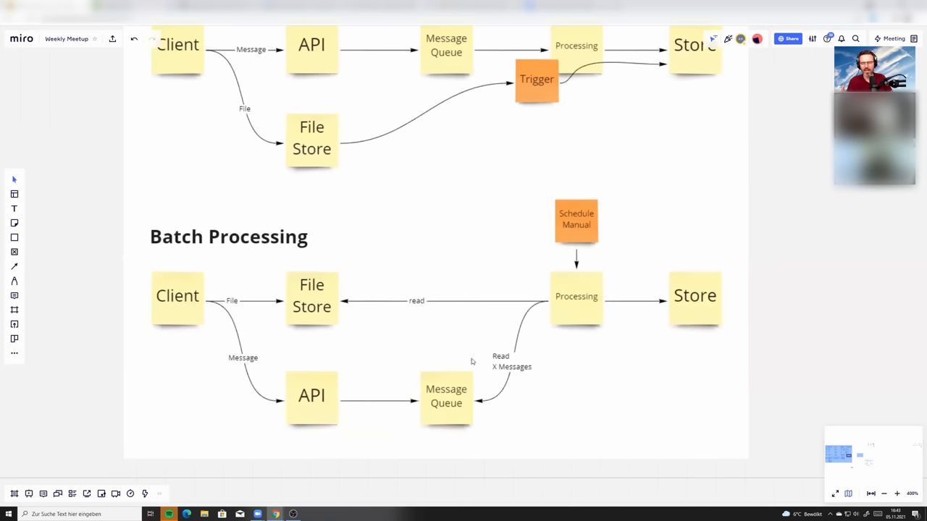
scroll("up", 3)
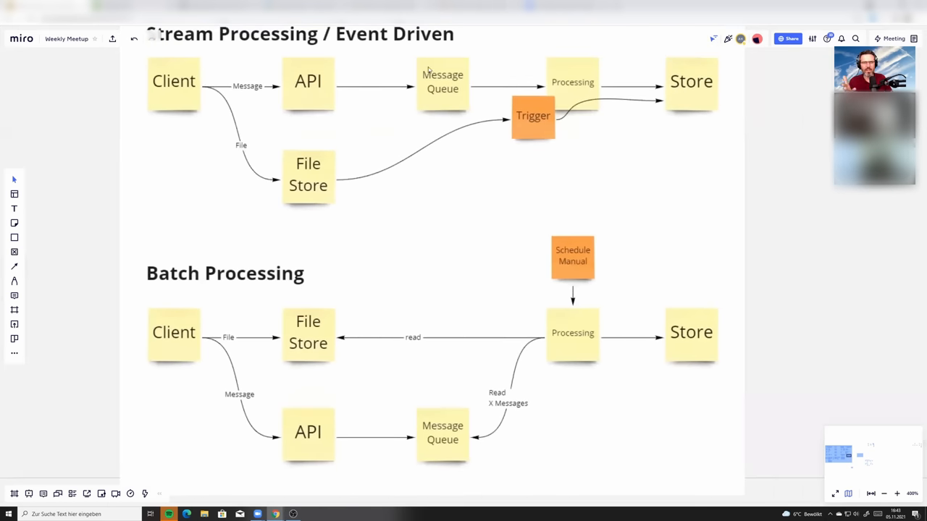
mouse_move(182, 314)
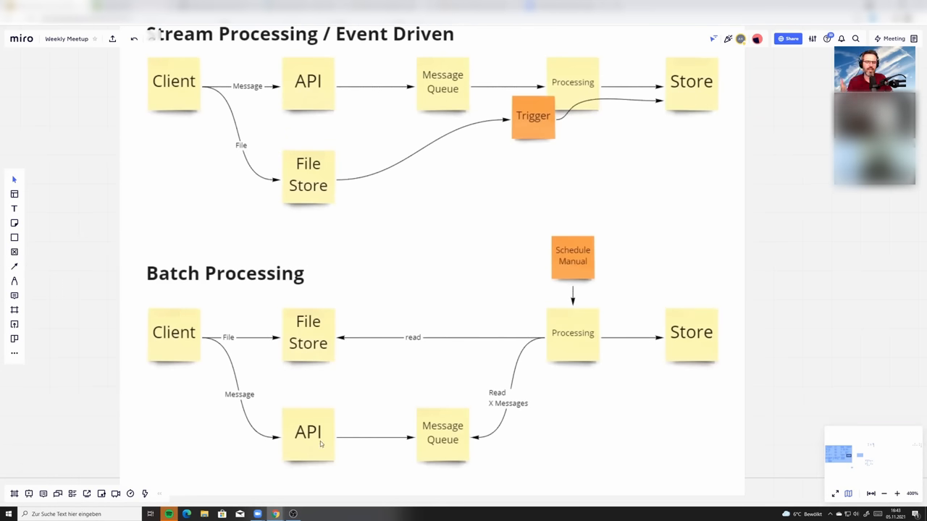
mouse_move(436, 438)
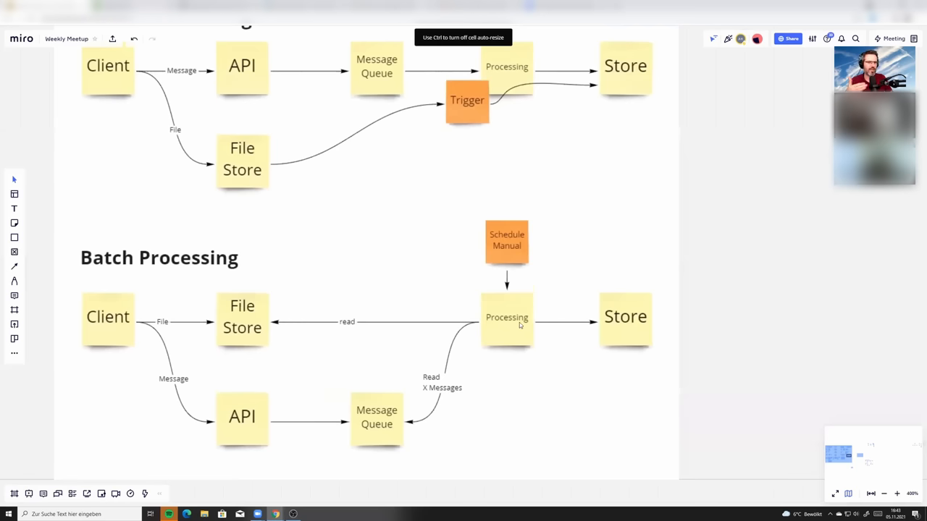
mouse_move(478, 373)
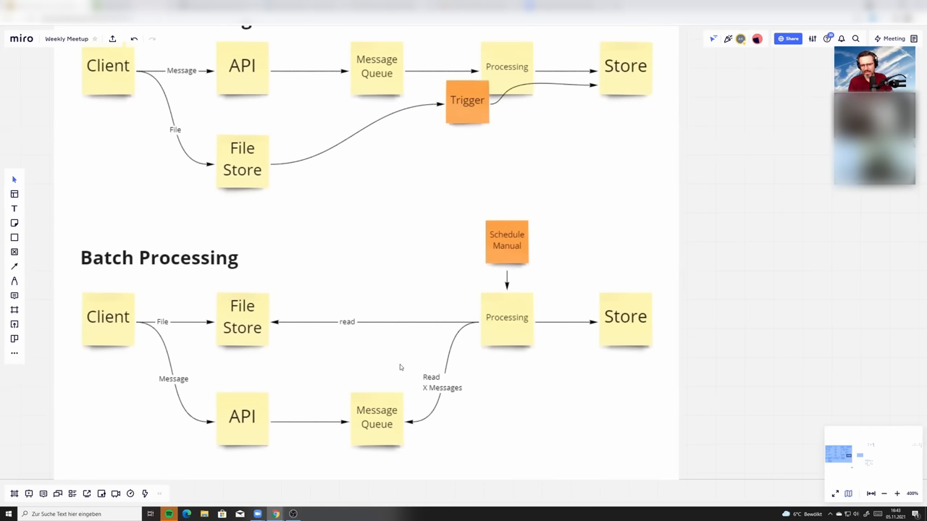
mouse_move(334, 422)
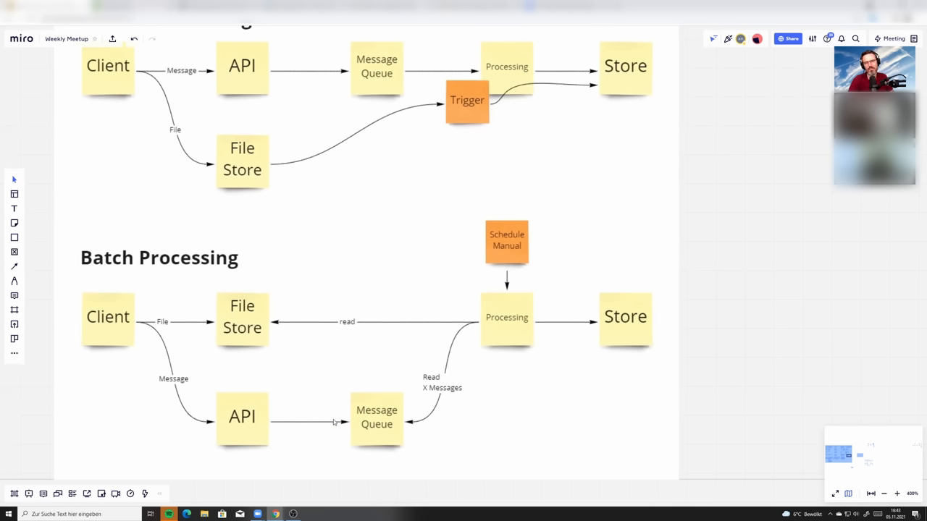
mouse_move(491, 406)
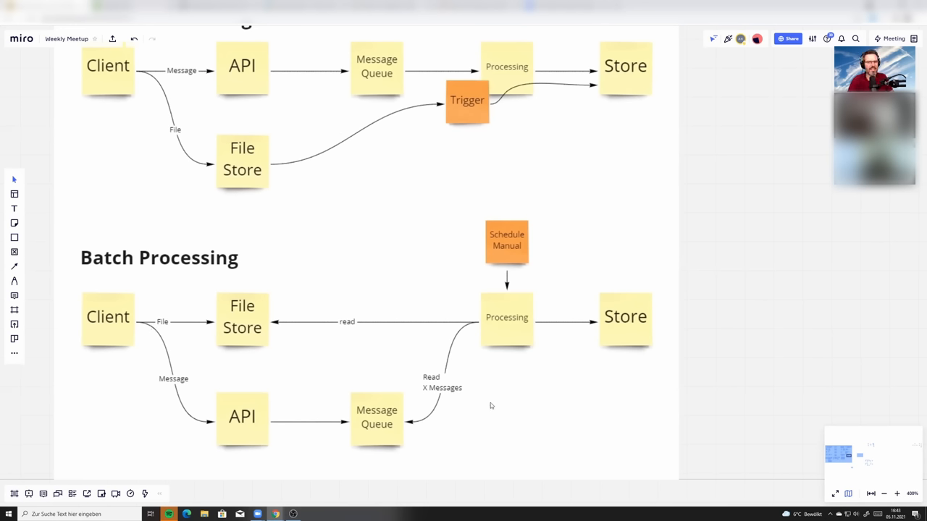
mouse_move(517, 230)
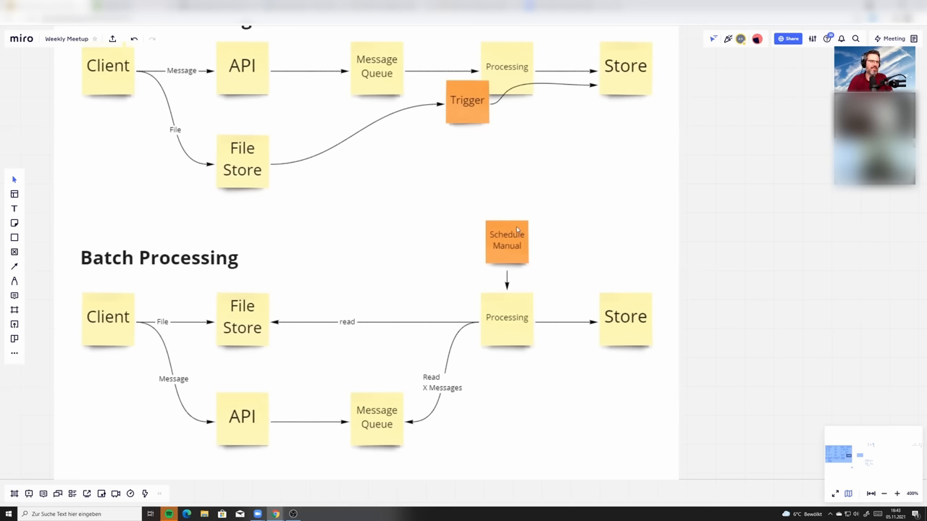
mouse_move(519, 324)
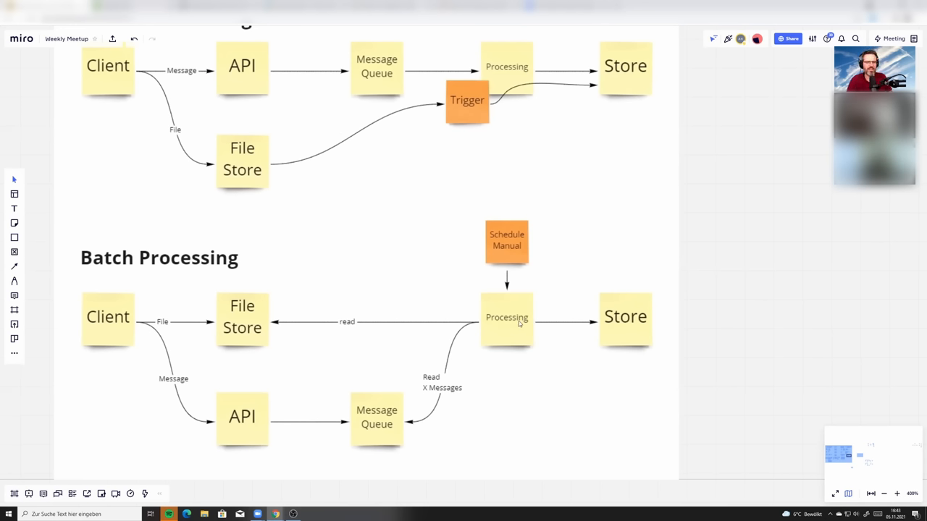
mouse_move(508, 341)
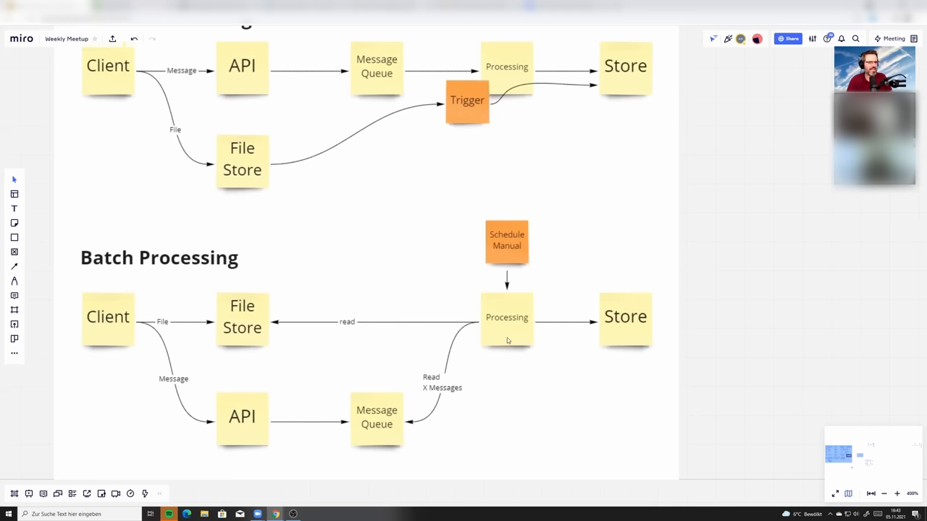
mouse_move(498, 324)
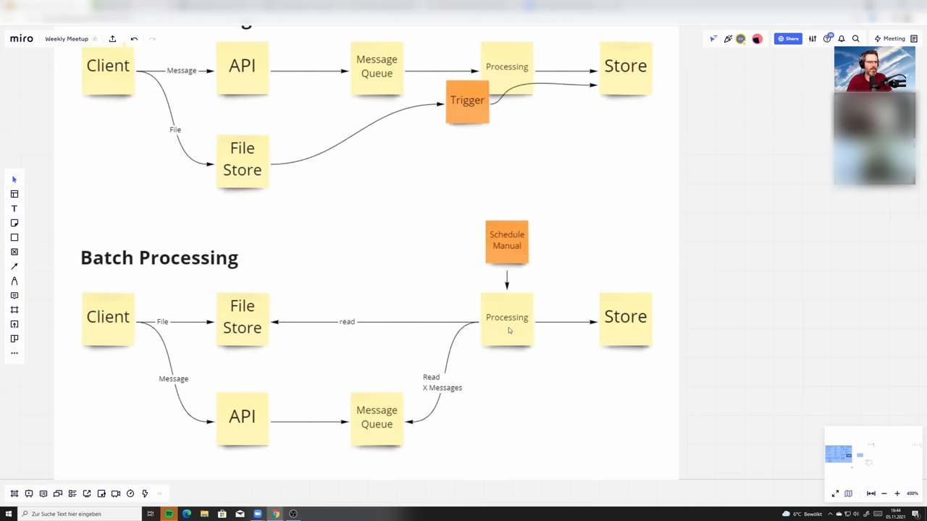
mouse_move(509, 210)
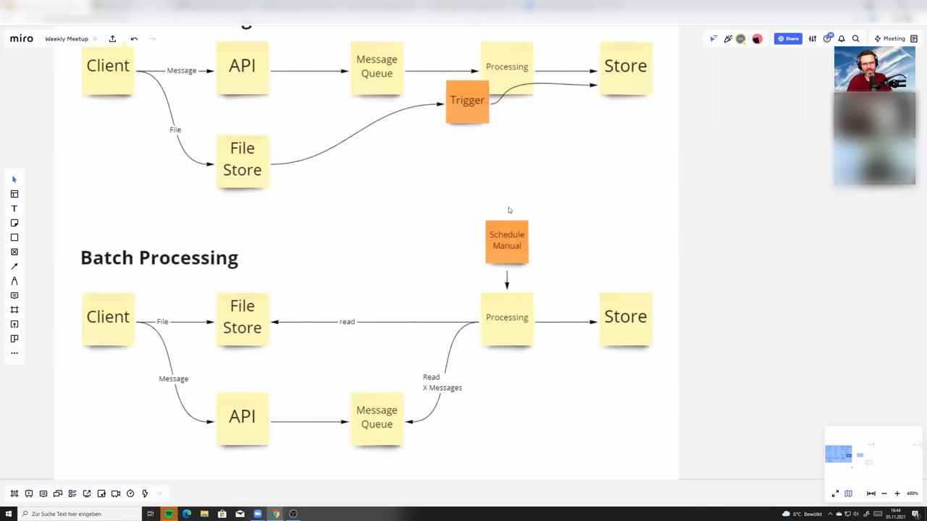
mouse_move(462, 362)
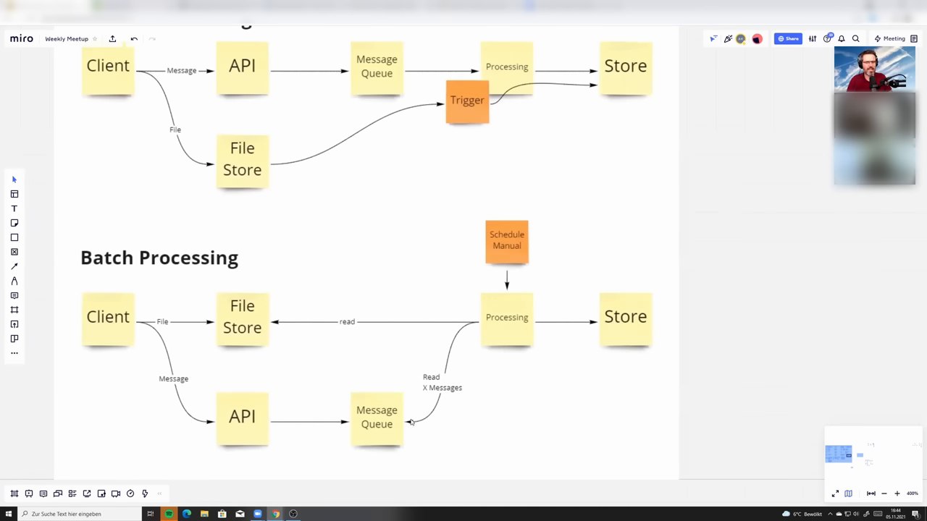
mouse_move(391, 422)
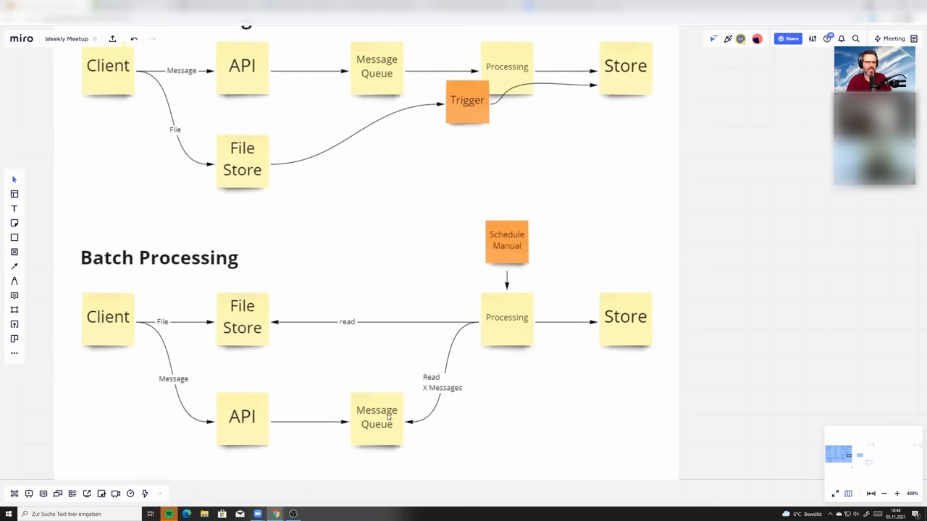
mouse_move(495, 325)
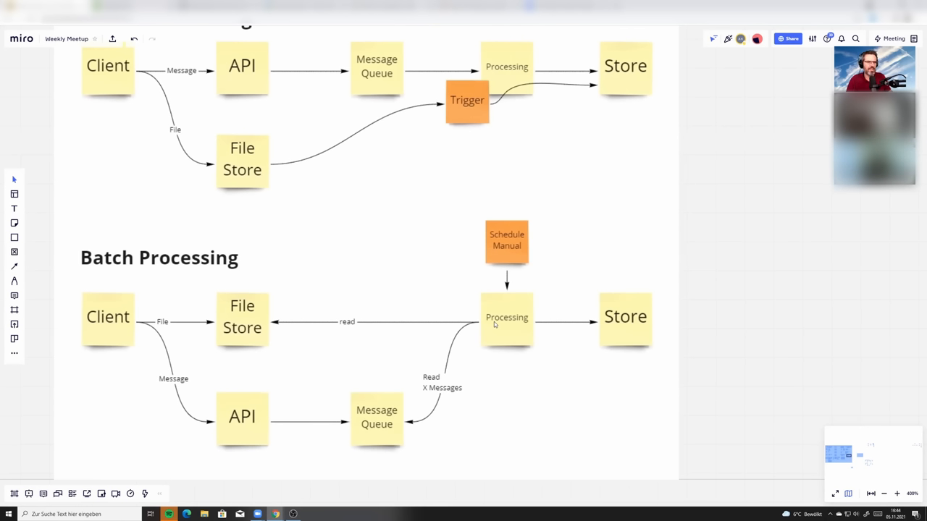
mouse_move(481, 317)
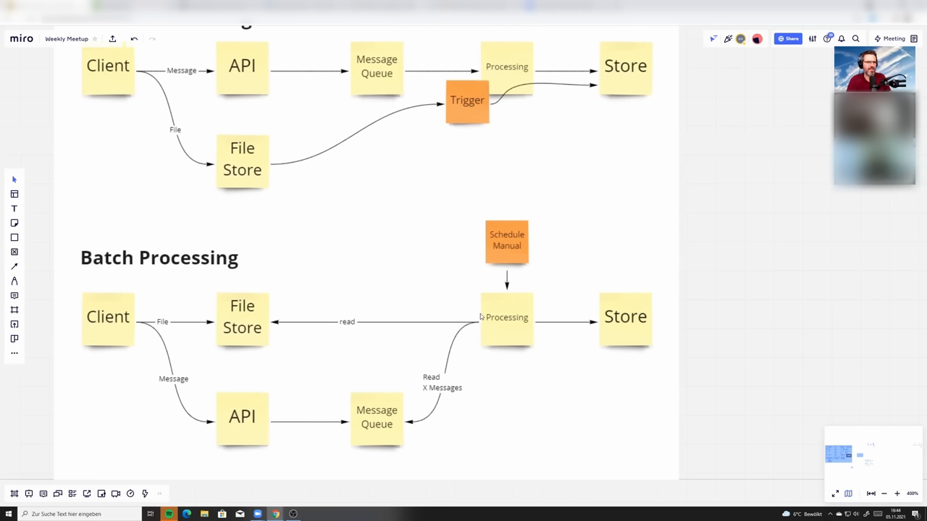
scroll("down", 3)
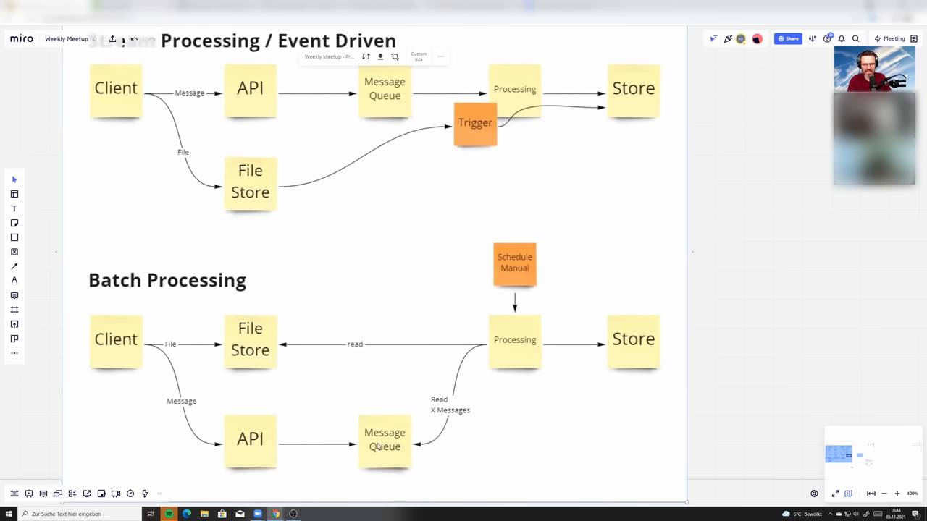
mouse_move(518, 323)
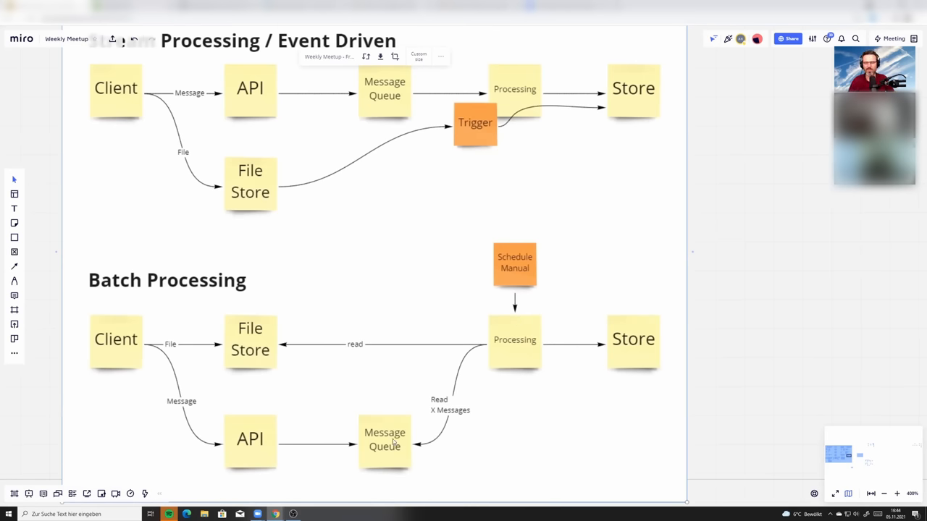
mouse_move(294, 440)
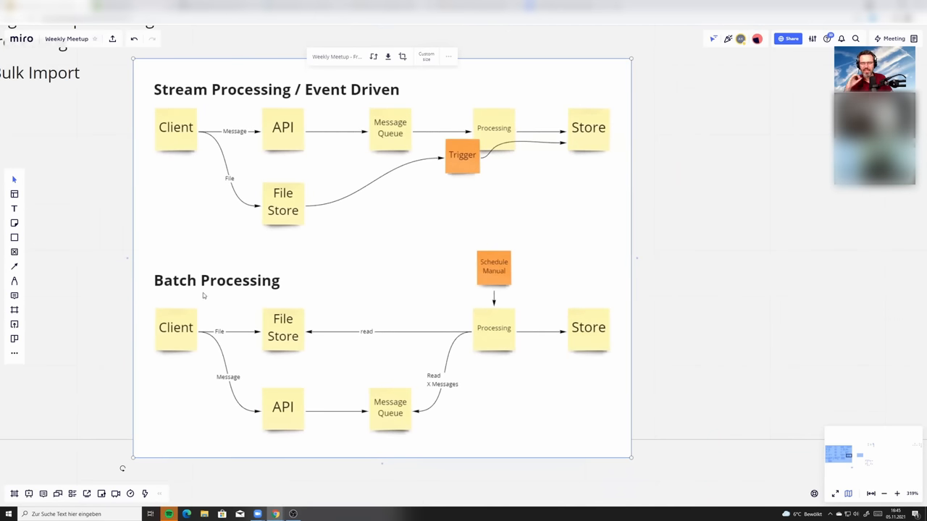
mouse_move(215, 149)
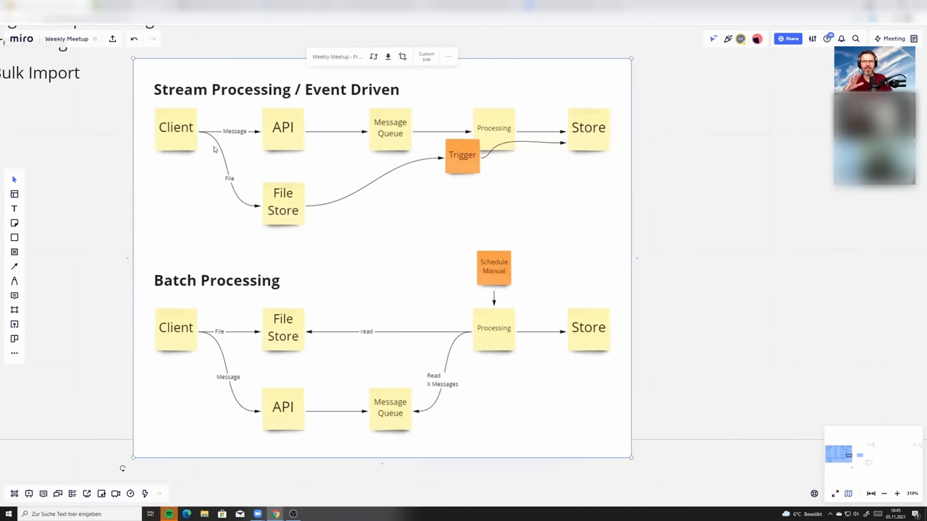
mouse_move(533, 145)
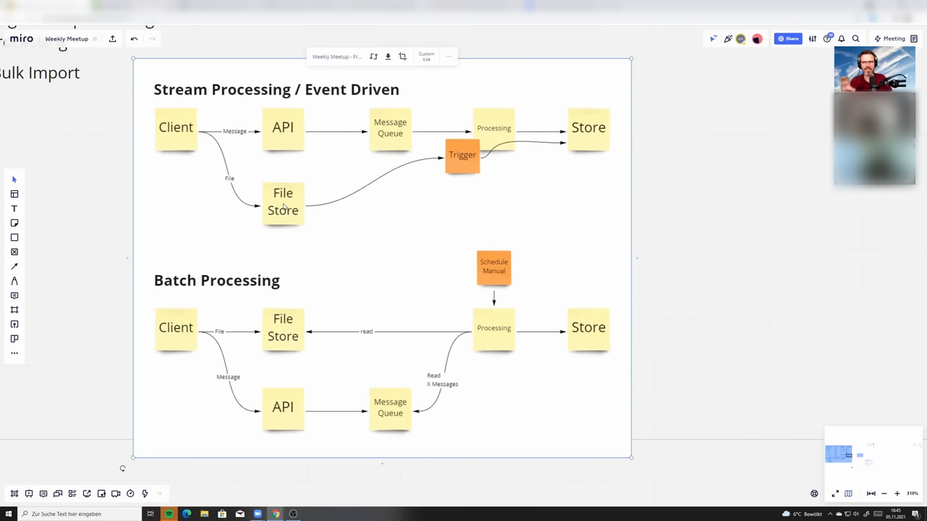
mouse_move(358, 201)
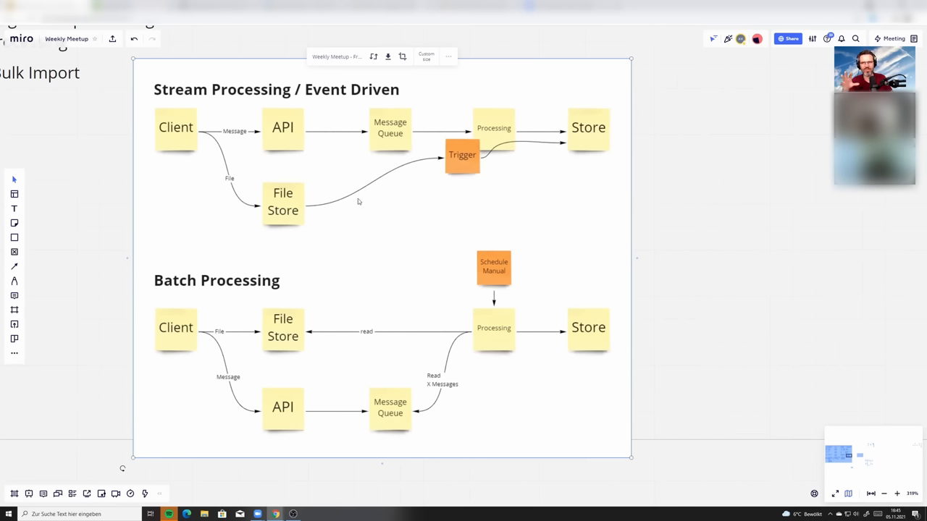
mouse_move(348, 189)
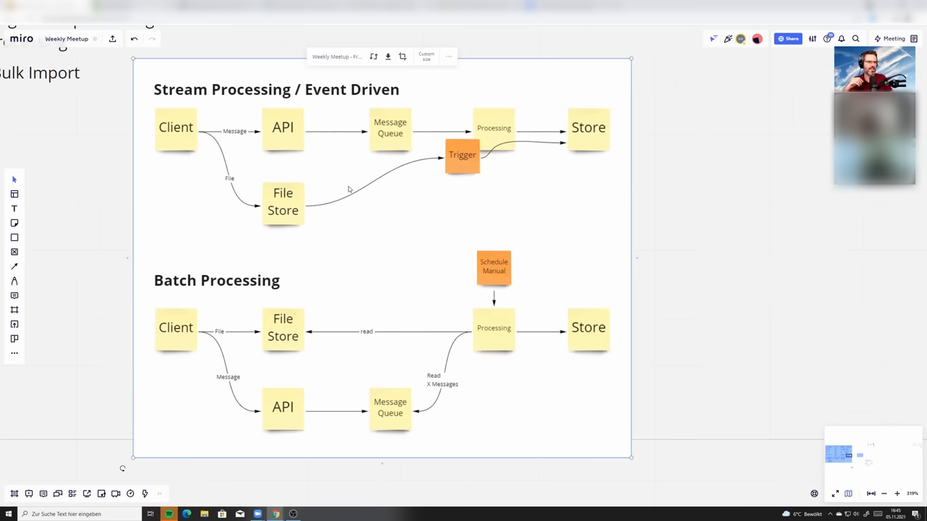
mouse_move(224, 150)
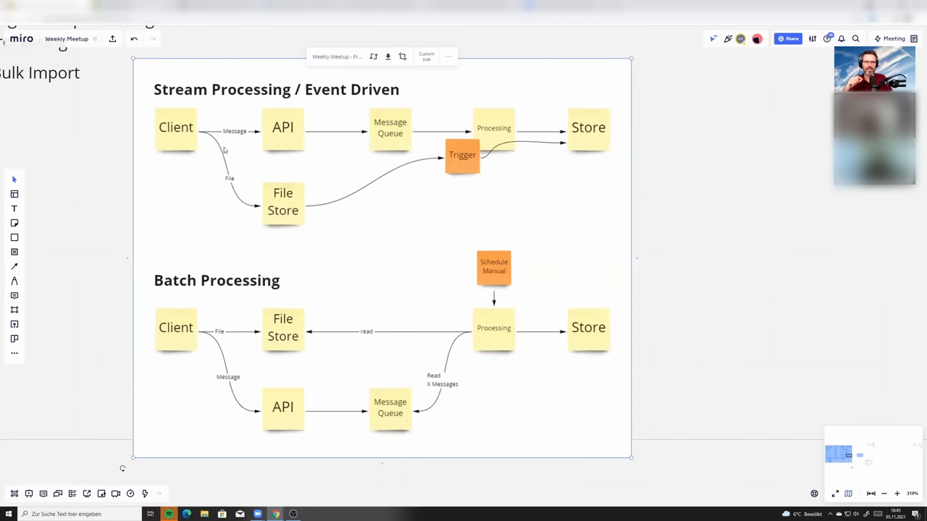
mouse_move(457, 127)
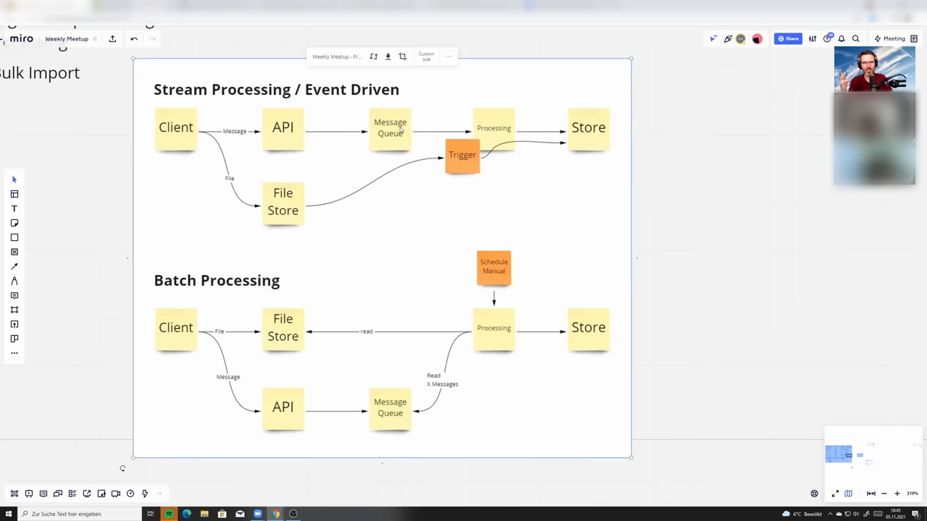
mouse_move(313, 146)
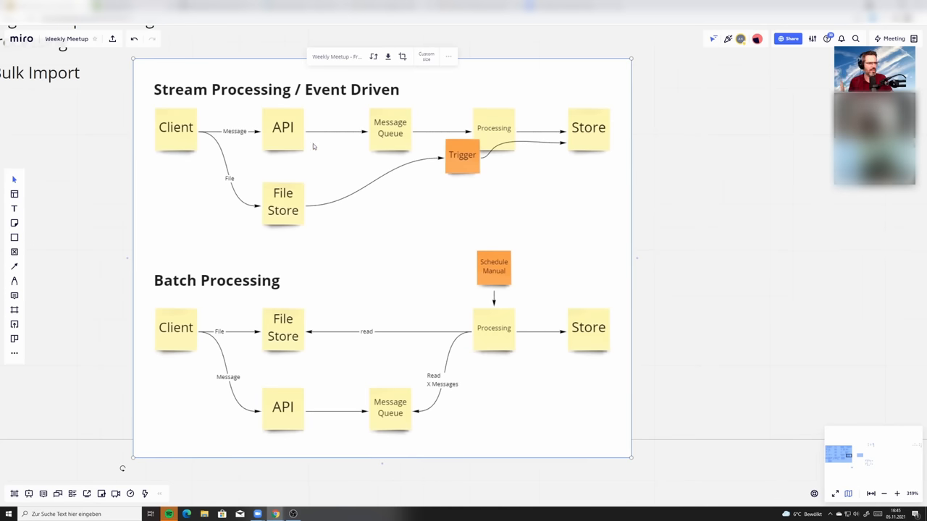
mouse_move(552, 134)
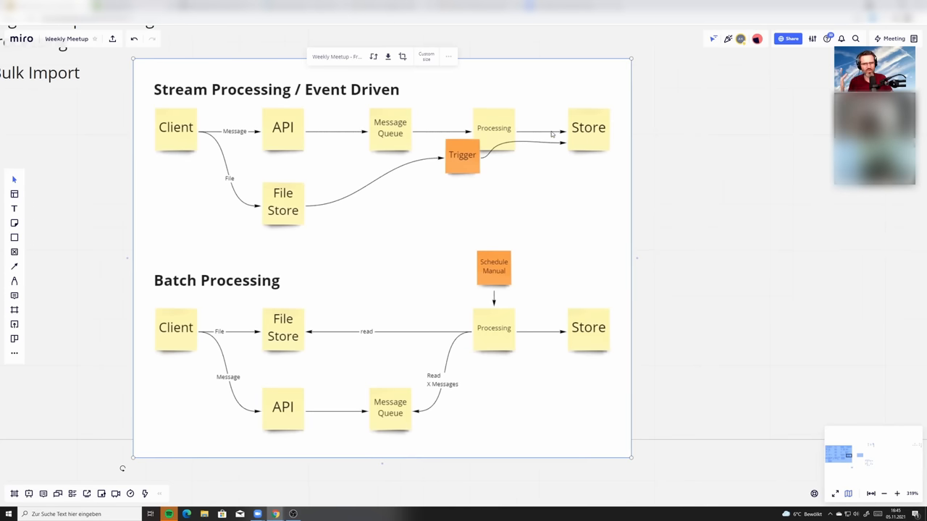
mouse_move(573, 134)
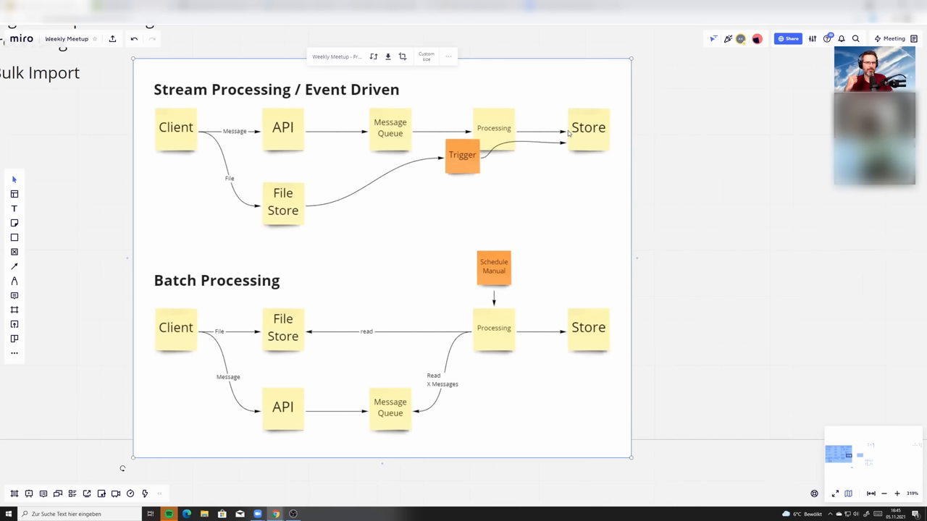
mouse_move(527, 188)
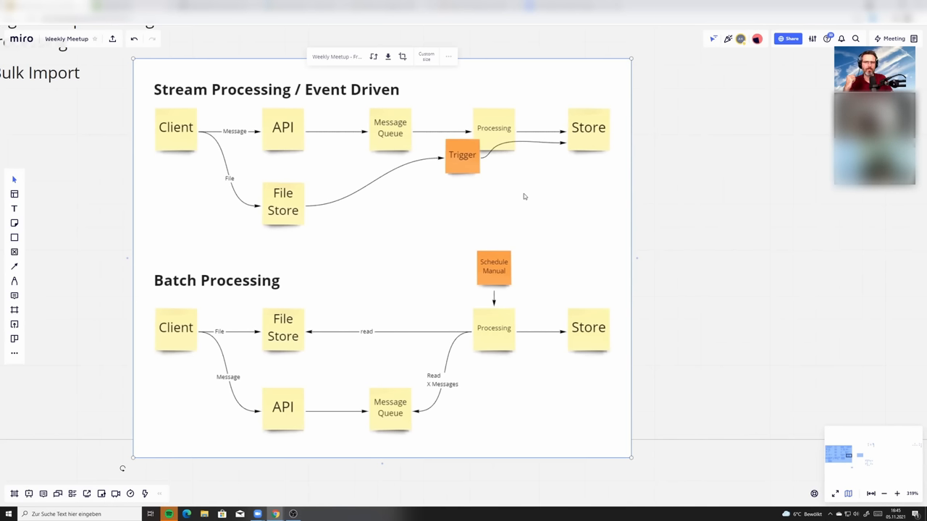
mouse_move(428, 301)
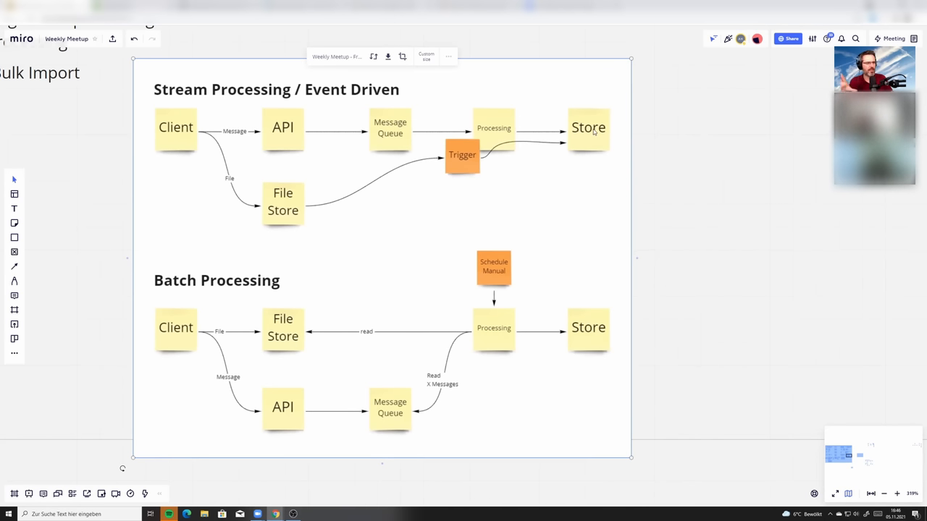
mouse_move(590, 135)
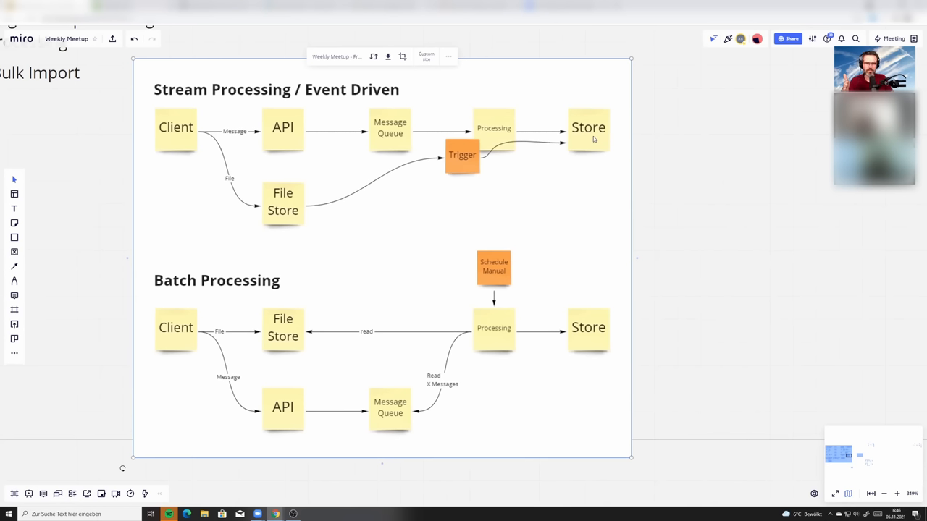
mouse_move(485, 207)
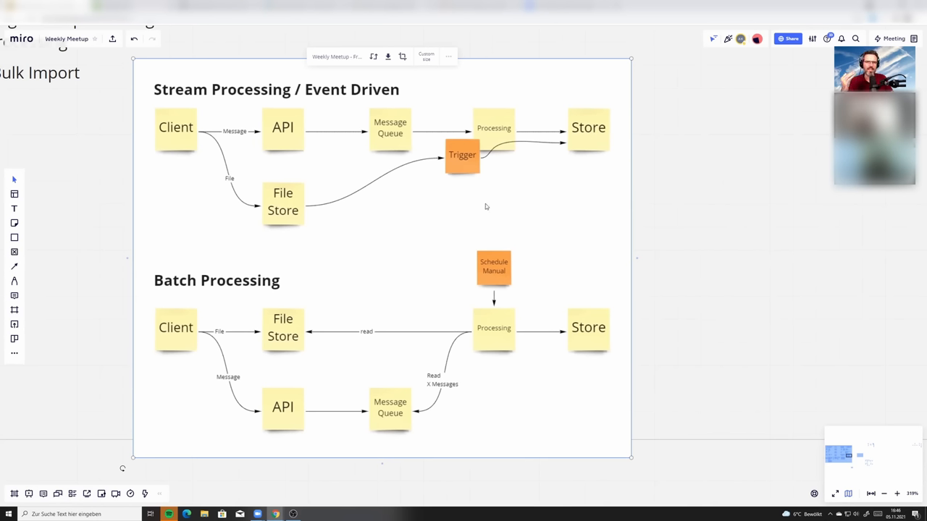
mouse_move(489, 306)
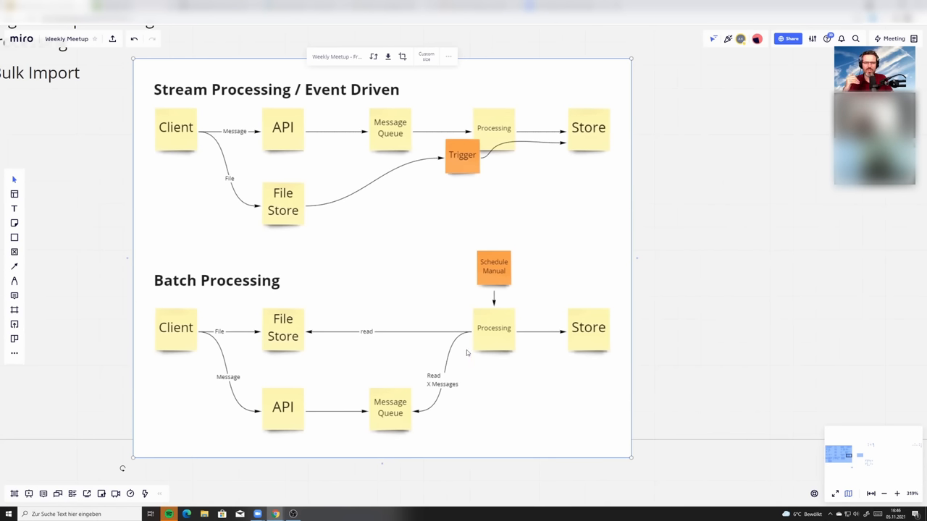
mouse_move(366, 255)
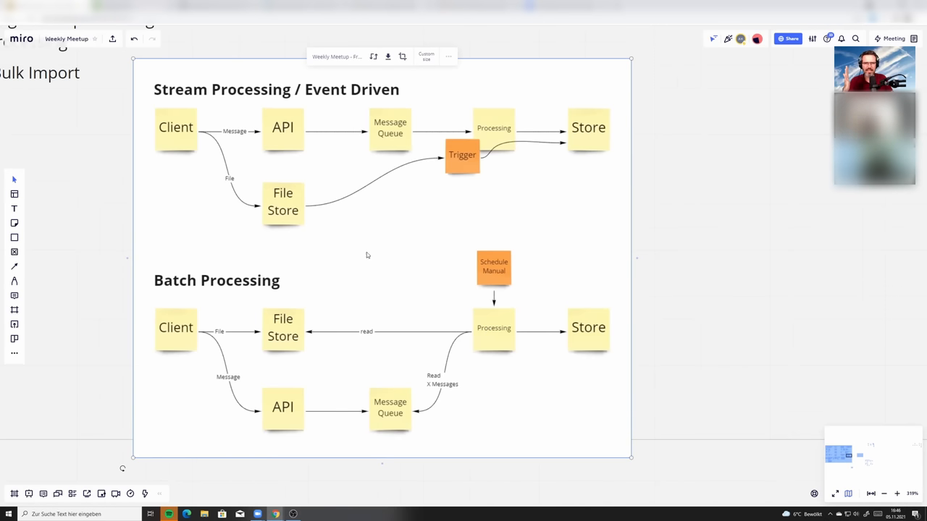
mouse_move(396, 266)
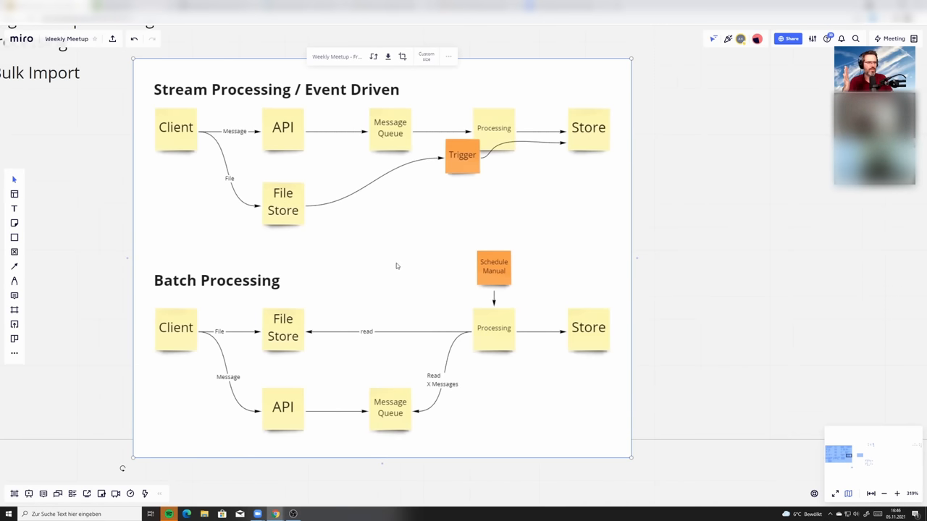
mouse_move(598, 329)
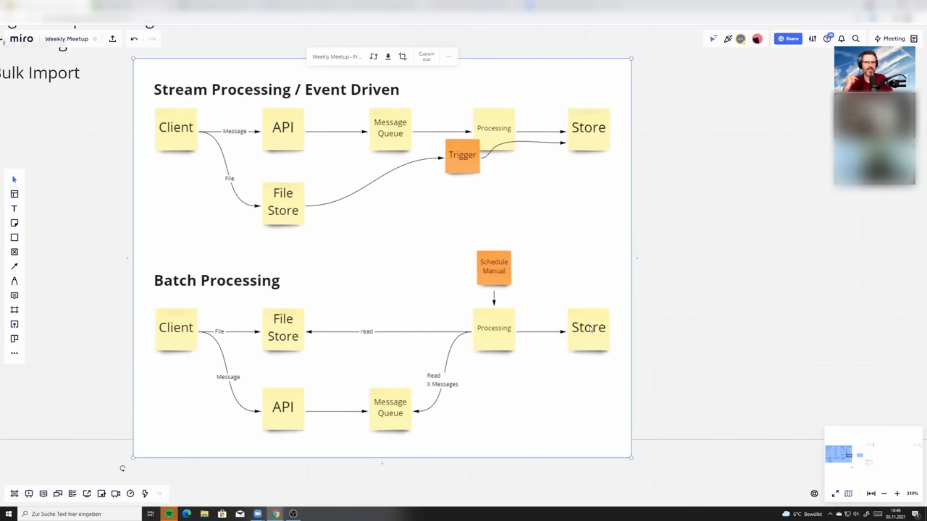
mouse_move(565, 307)
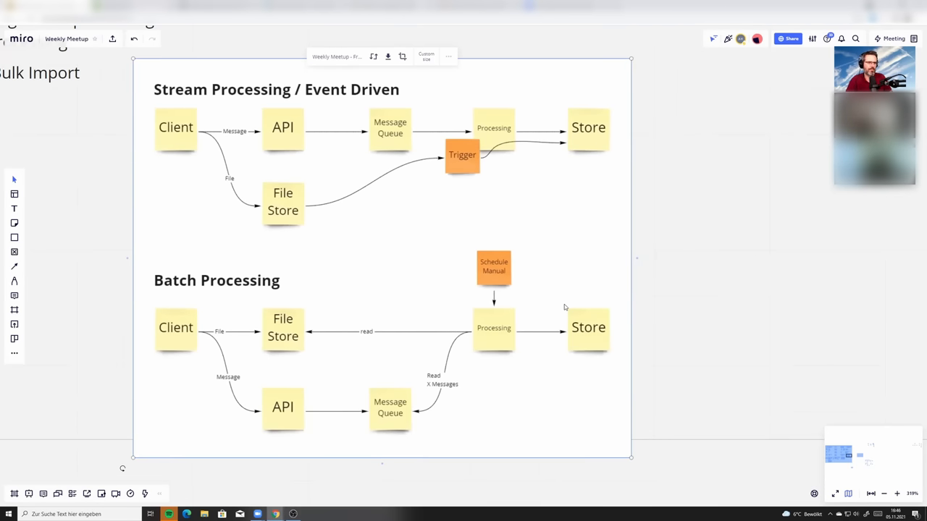
mouse_move(514, 255)
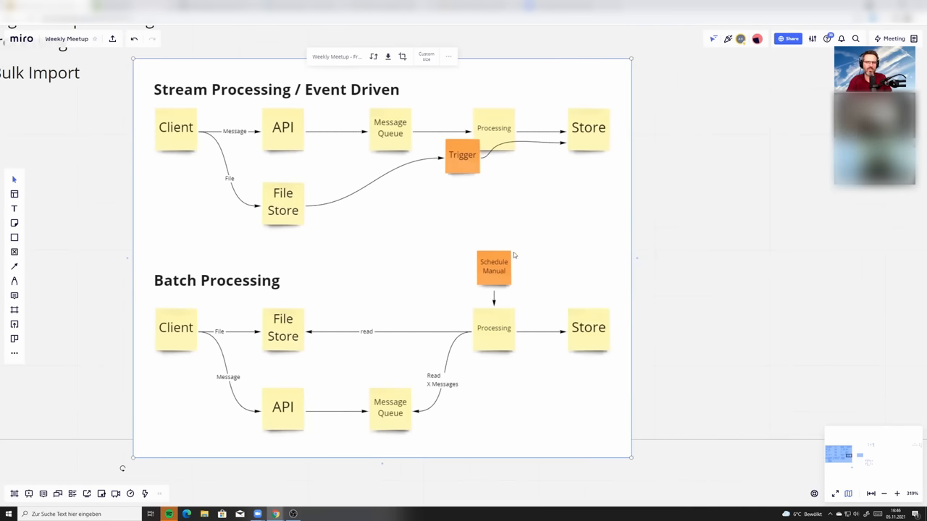
mouse_move(368, 256)
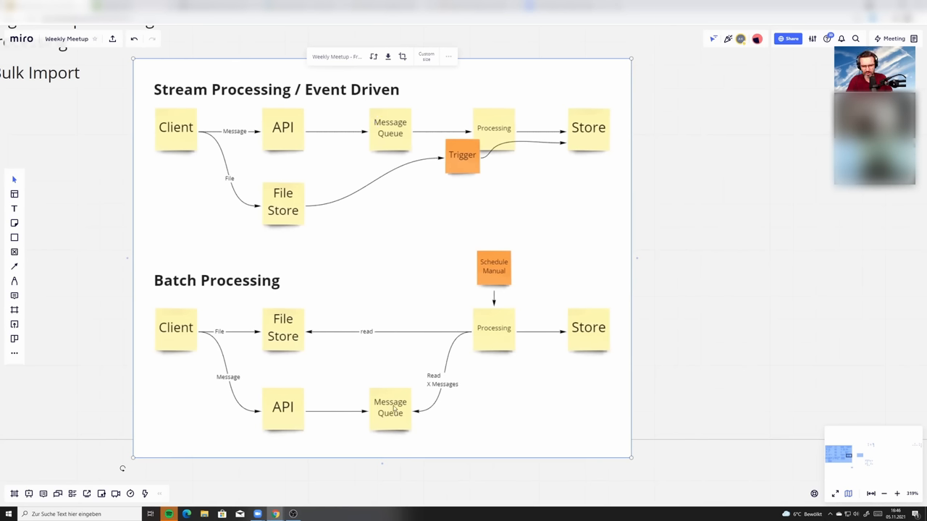
mouse_move(413, 167)
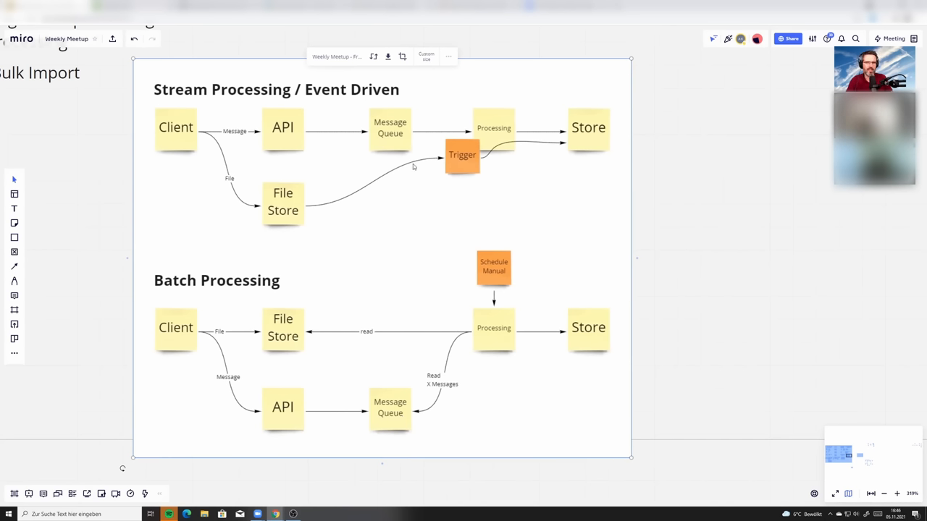
mouse_move(571, 134)
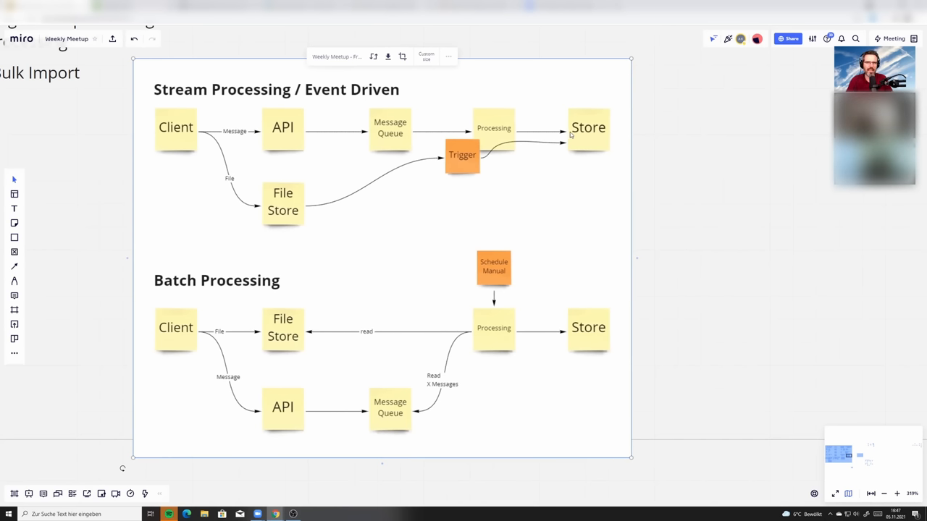
mouse_move(411, 137)
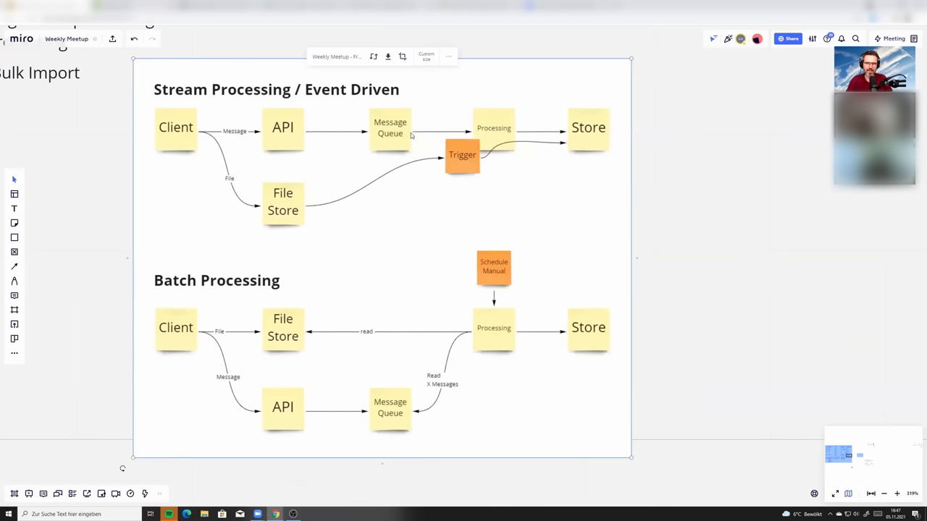
mouse_move(430, 163)
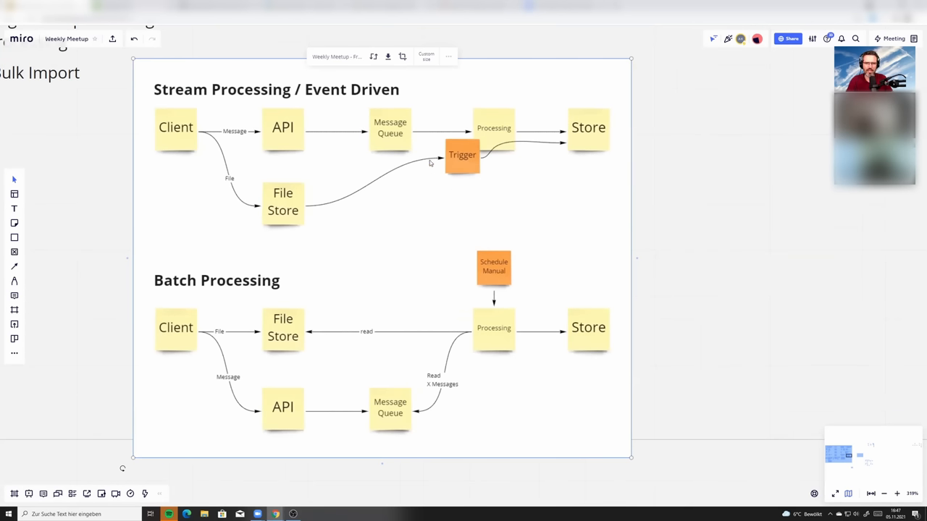
mouse_move(440, 281)
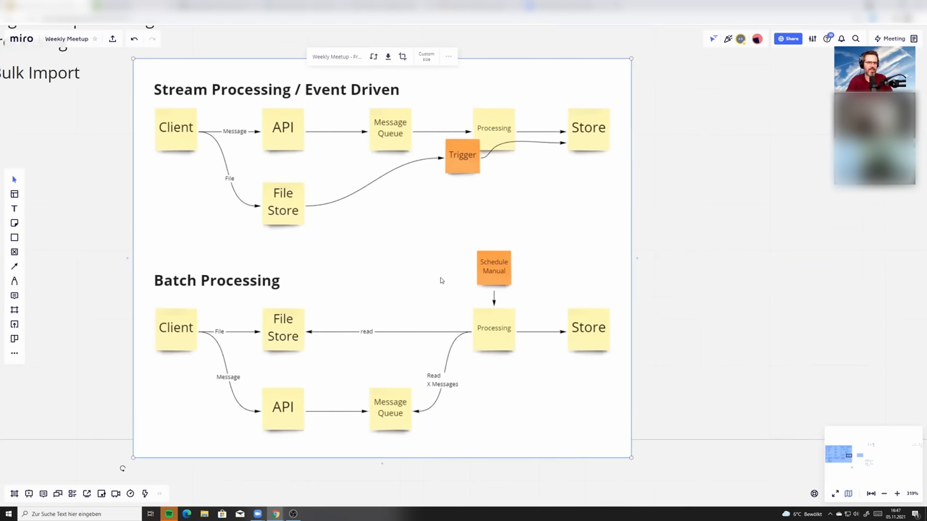
mouse_move(472, 338)
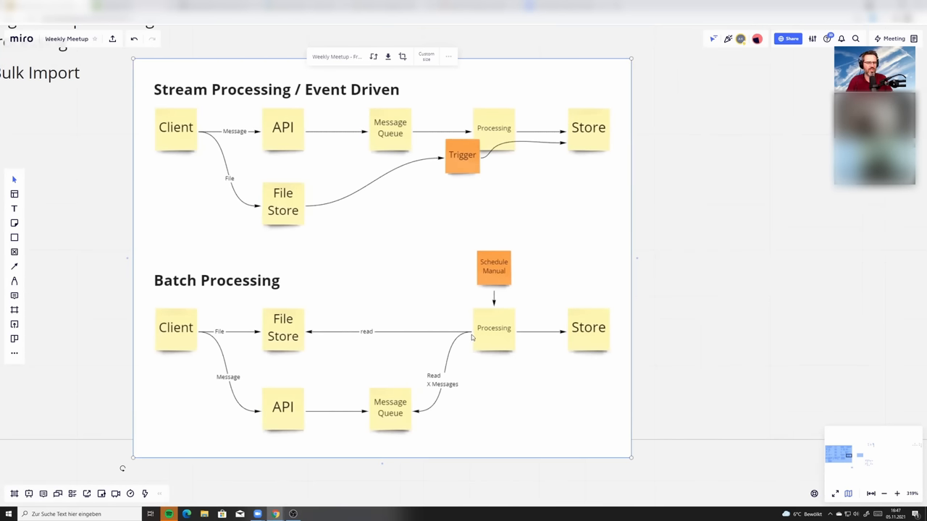
mouse_move(467, 339)
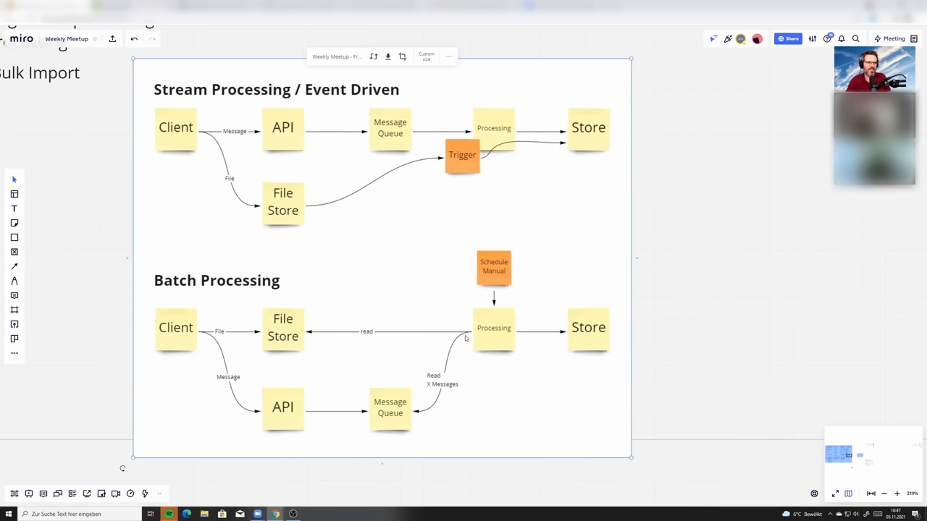
mouse_move(393, 142)
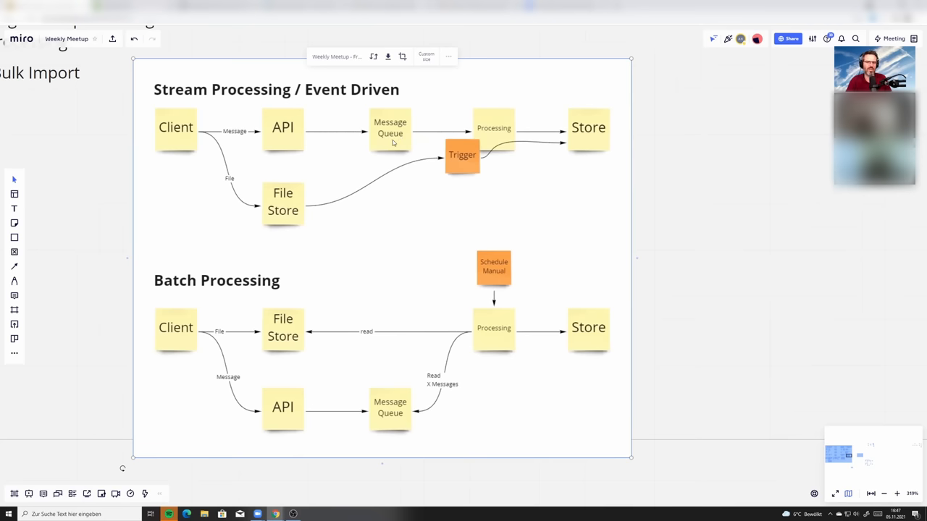
mouse_move(402, 218)
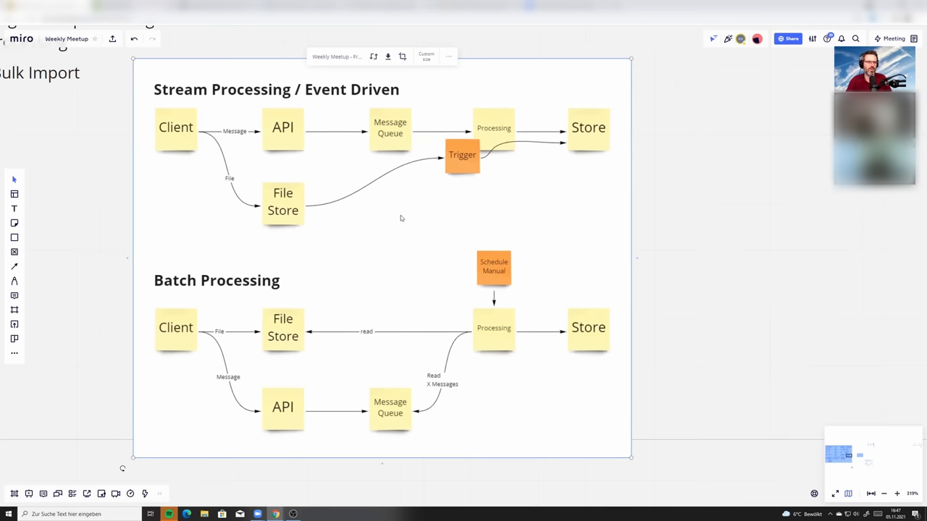
mouse_move(387, 172)
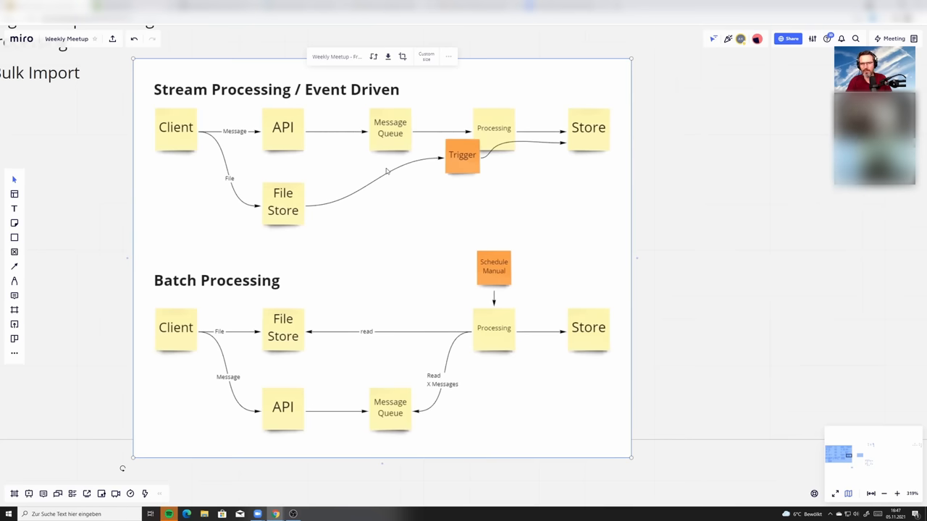
mouse_move(431, 179)
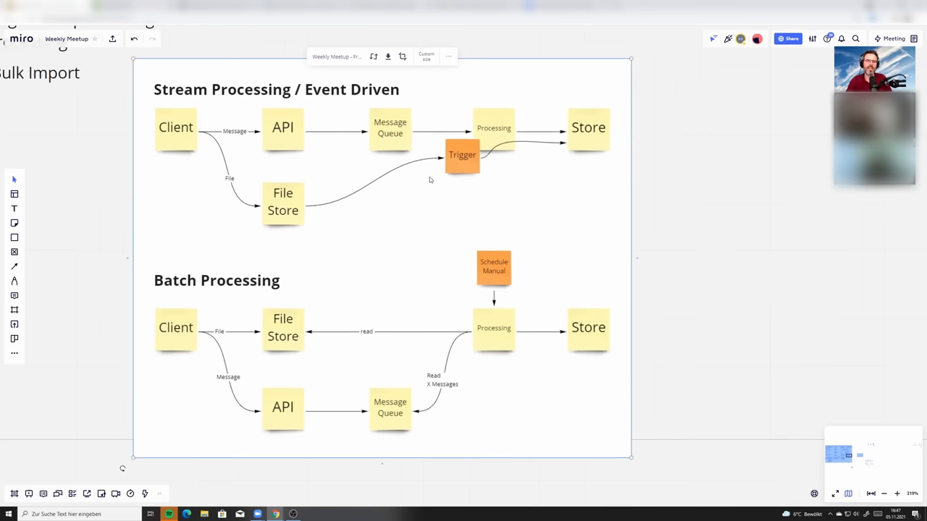
mouse_move(409, 127)
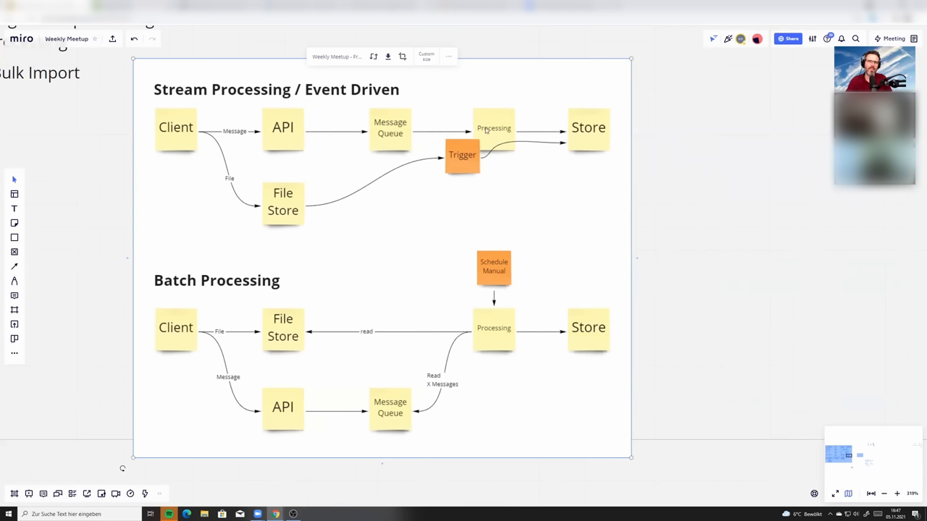
mouse_move(596, 132)
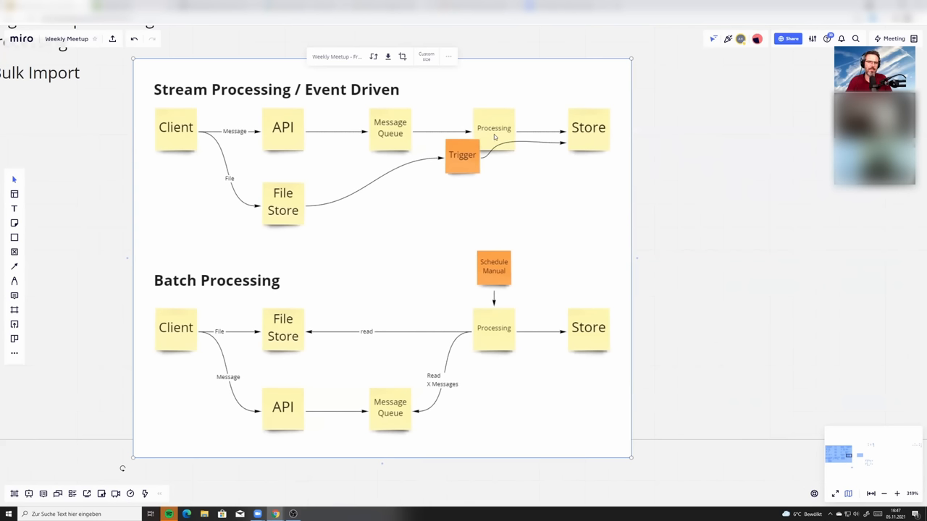
mouse_move(506, 199)
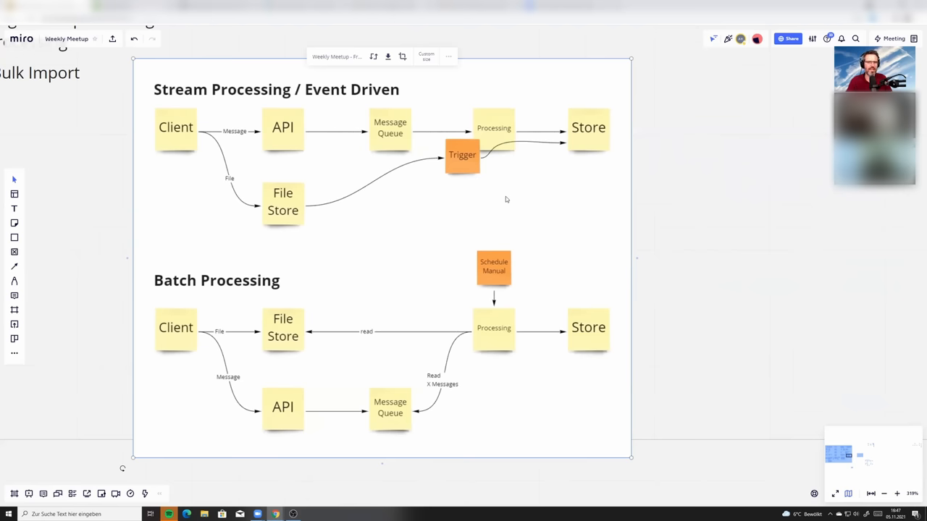
mouse_move(406, 338)
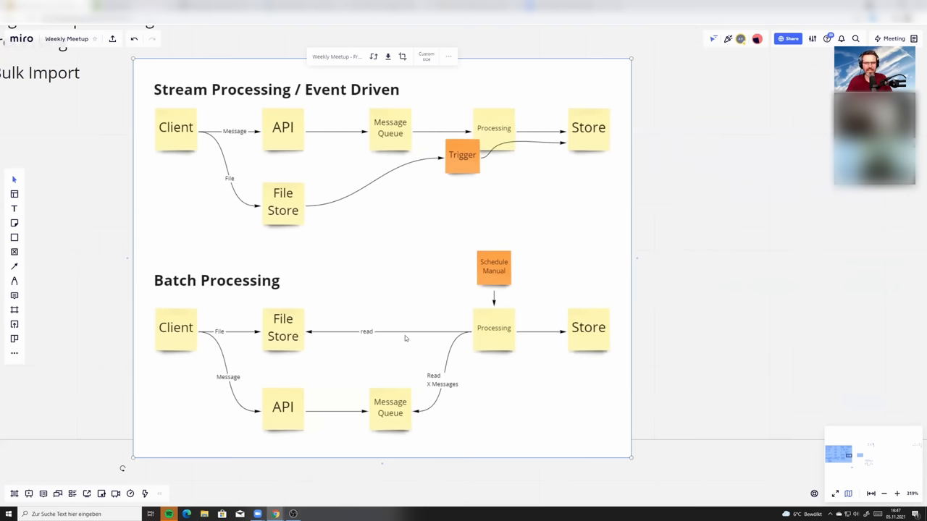
mouse_move(512, 145)
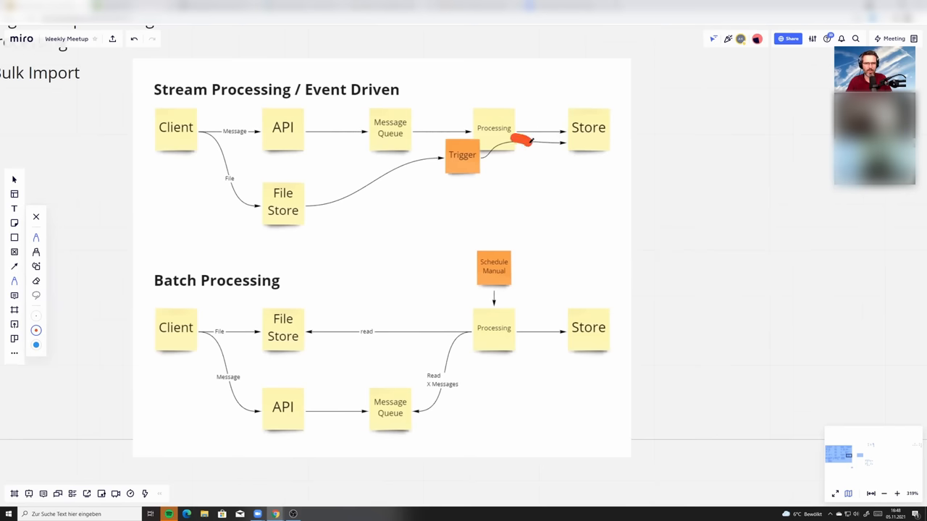
- Draw an orange freehand arrow from stream Processing down around the batch File Store note
left_click_drag(529, 144, 300, 289)
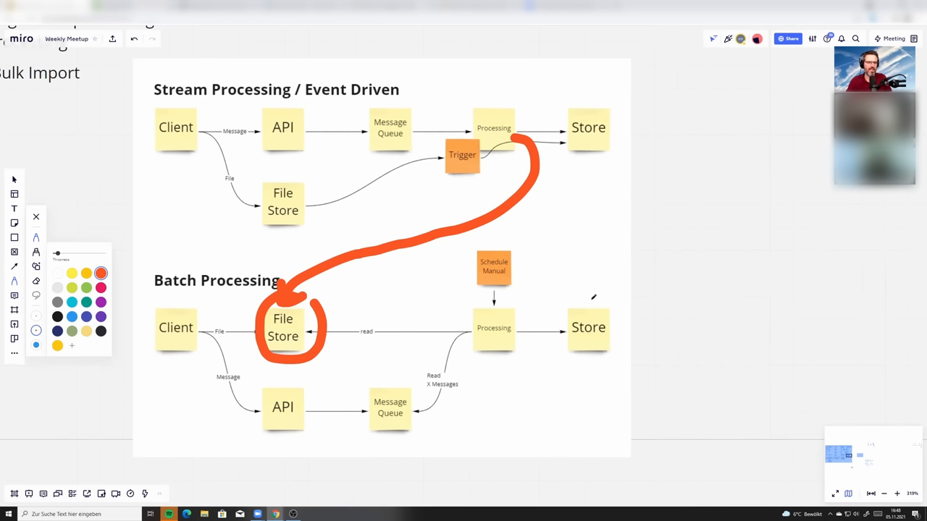
mouse_move(250, 308)
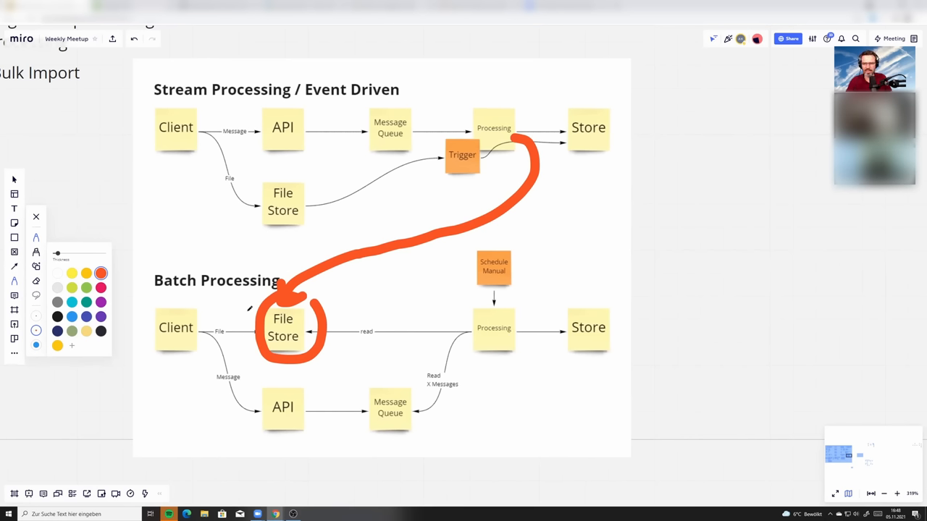